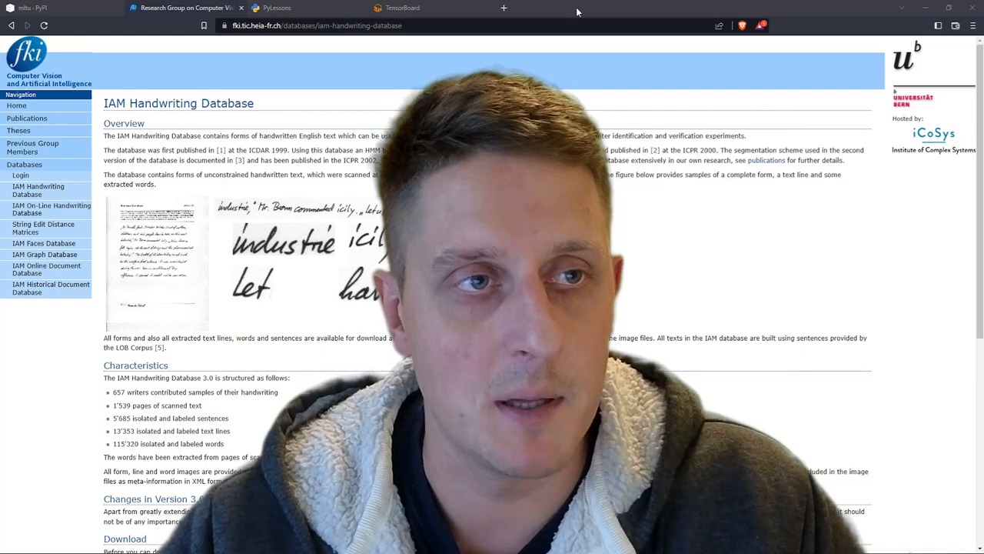
# Switch to the browser tab showing the mltu 0.1.5 PyPI package page.
pyautogui.click(54, 7)
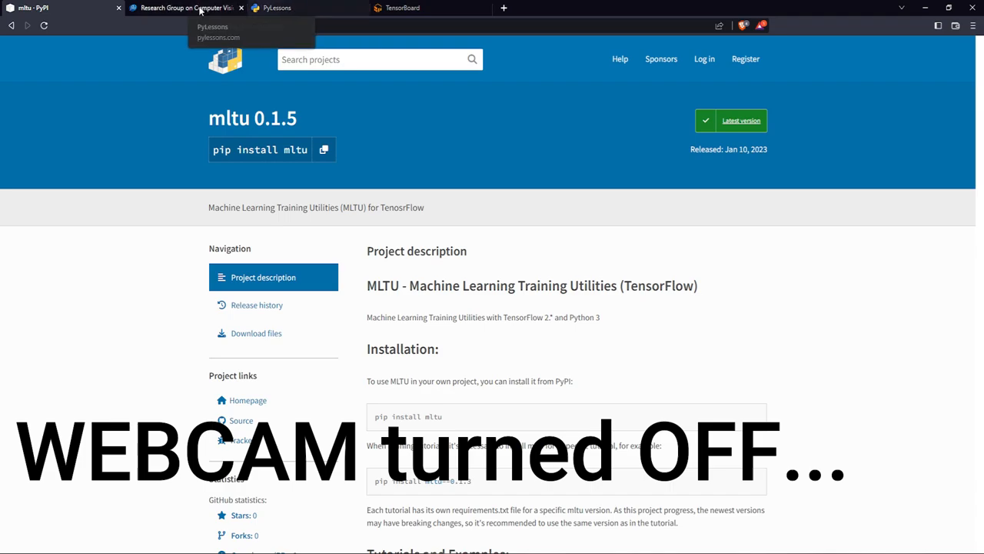
# Switch to the Research Group on Computer Vision tab with the IAM Handwriting Database overview.
pyautogui.click(185, 8)
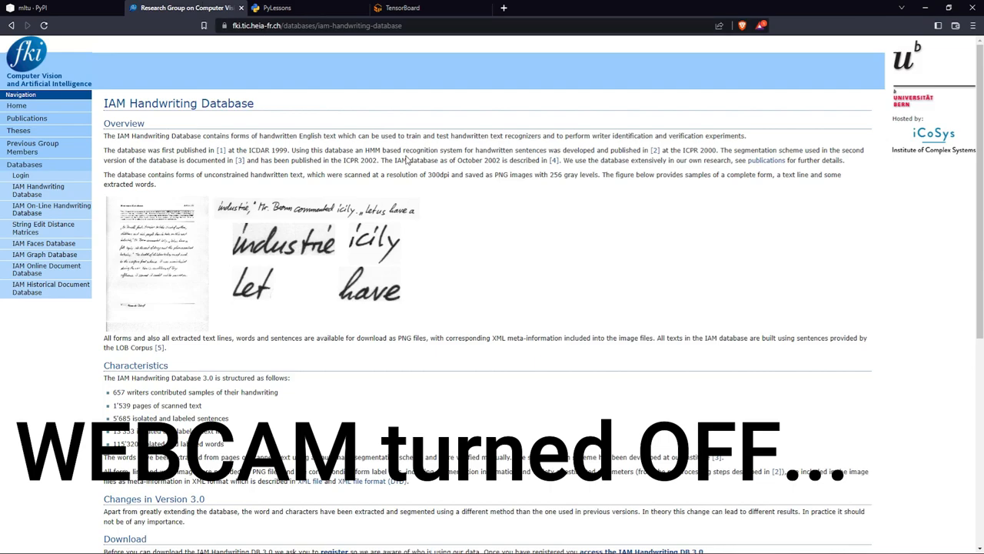
pyautogui.moveTo(482, 158)
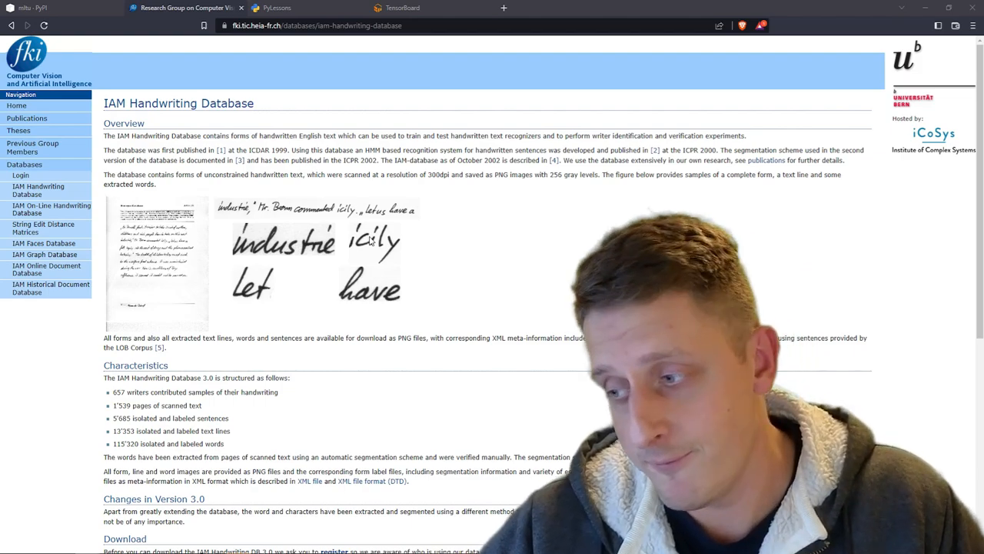
pyautogui.moveTo(453, 255)
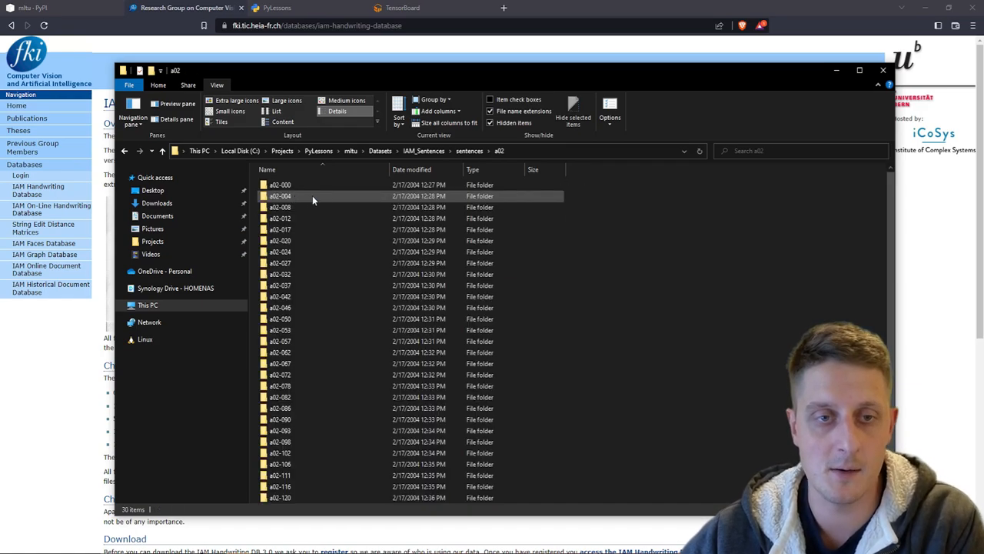
# Open a form folder under Datasets/IAM_Sentences/sentences/a02 to see its sentence images.
pyautogui.doubleClick(280, 185)
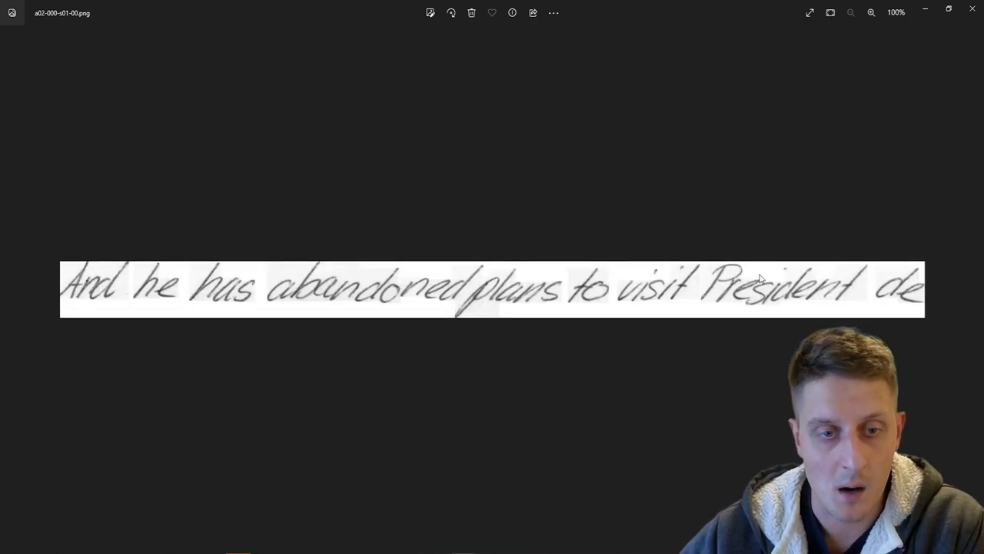
pyautogui.moveTo(664, 303)
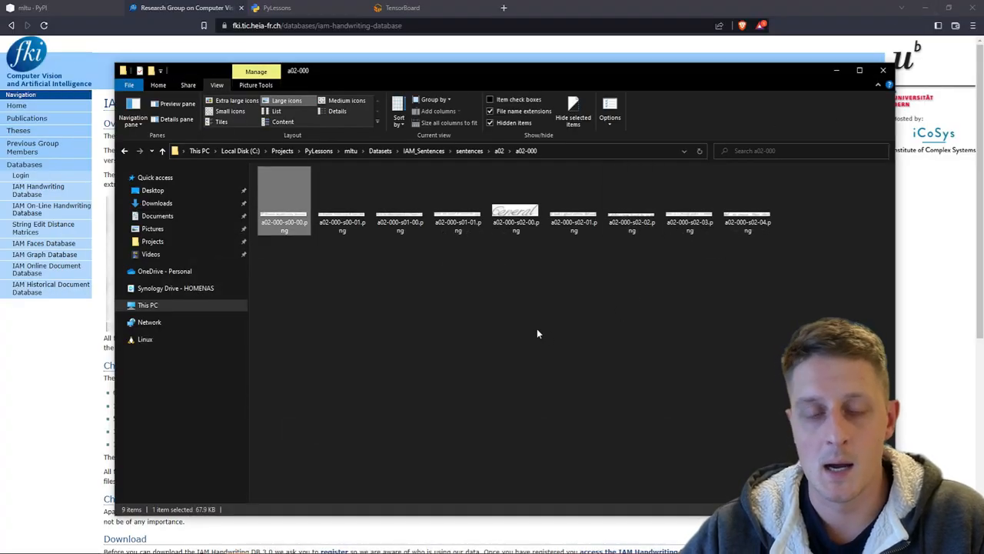
pyautogui.moveTo(538, 308)
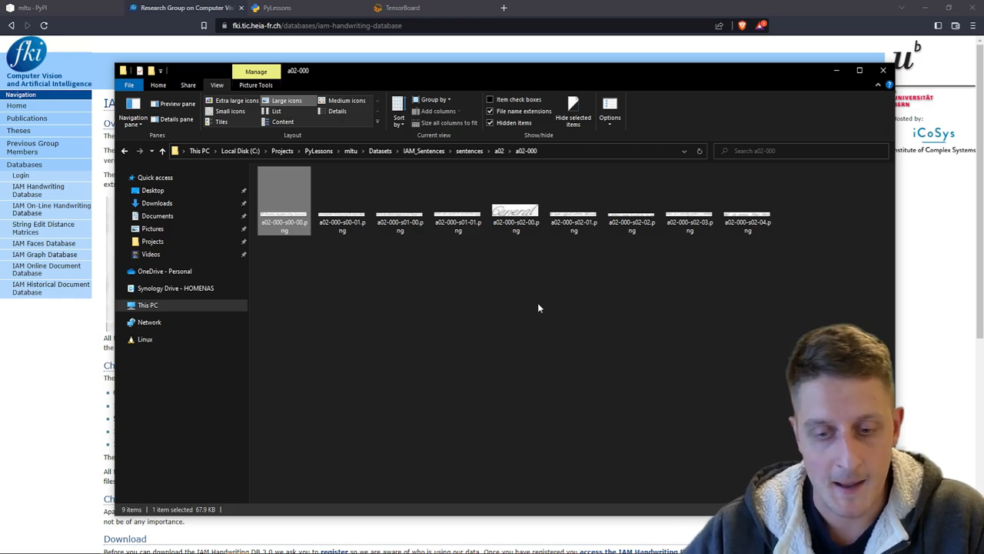
pyautogui.moveTo(521, 392)
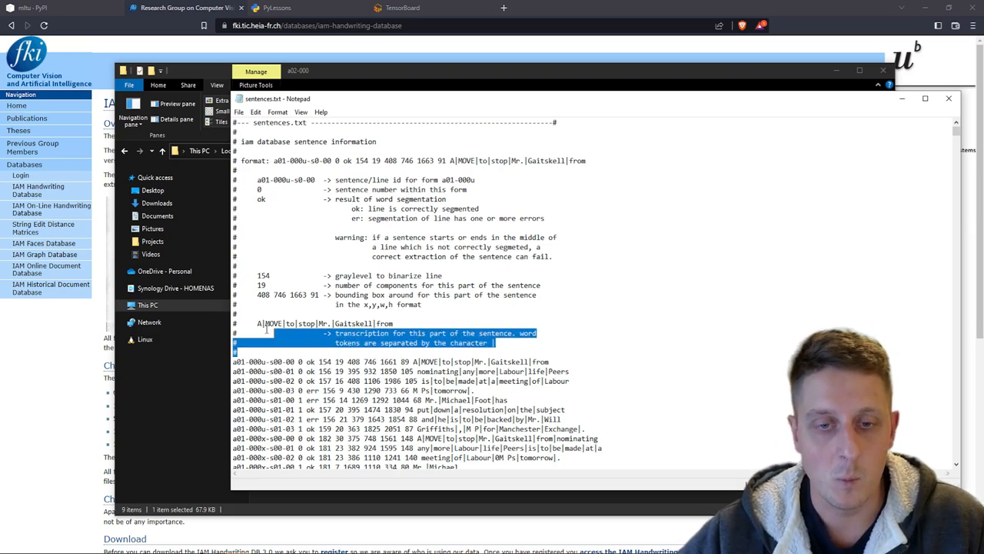
# View sentences.txt in Notepad, clearing the highlighted header of the label format notes.
pyautogui.click(446, 199)
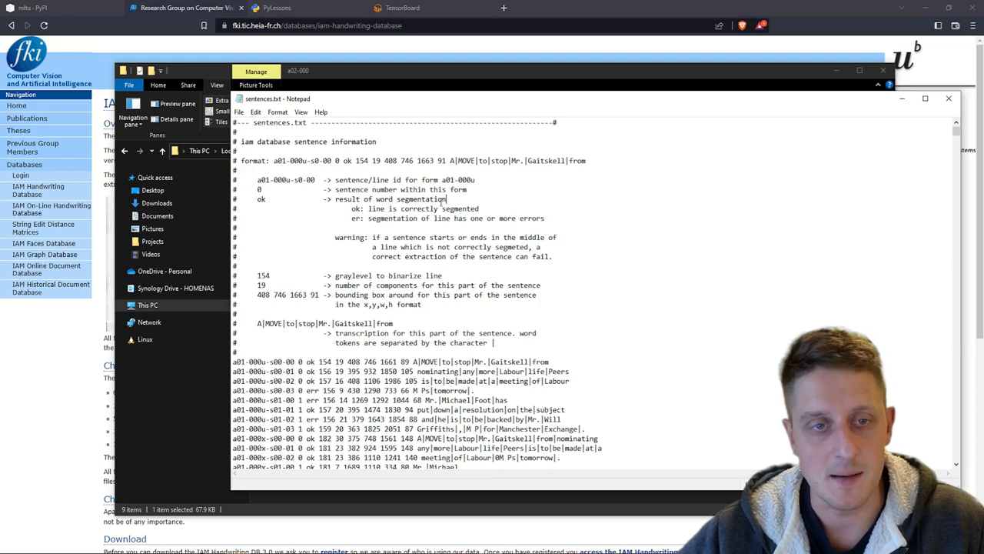
pyautogui.doubleClick(261, 200)
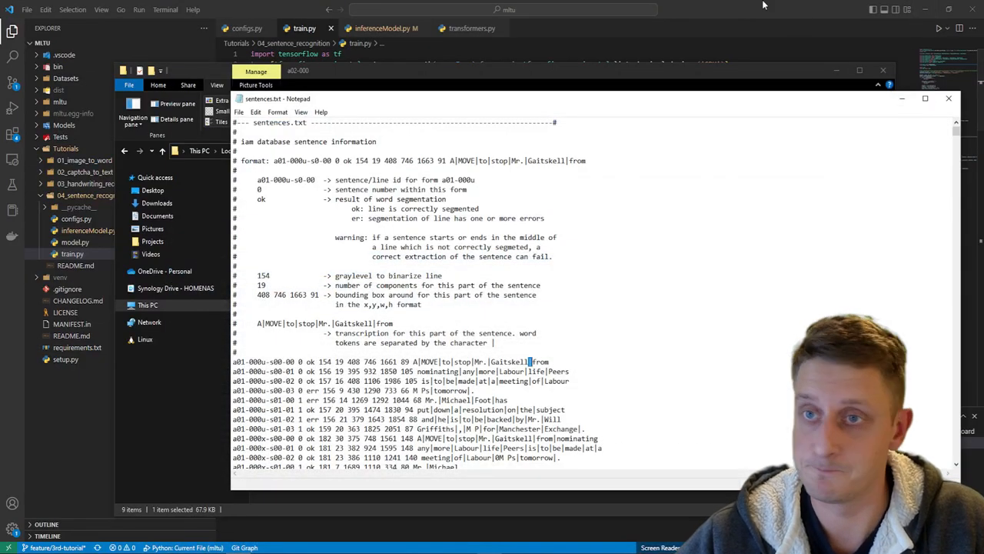
# Close the sentences.txt Notepad window, leaving train.py's dataset-loading code on screen.
pyautogui.click(947, 98)
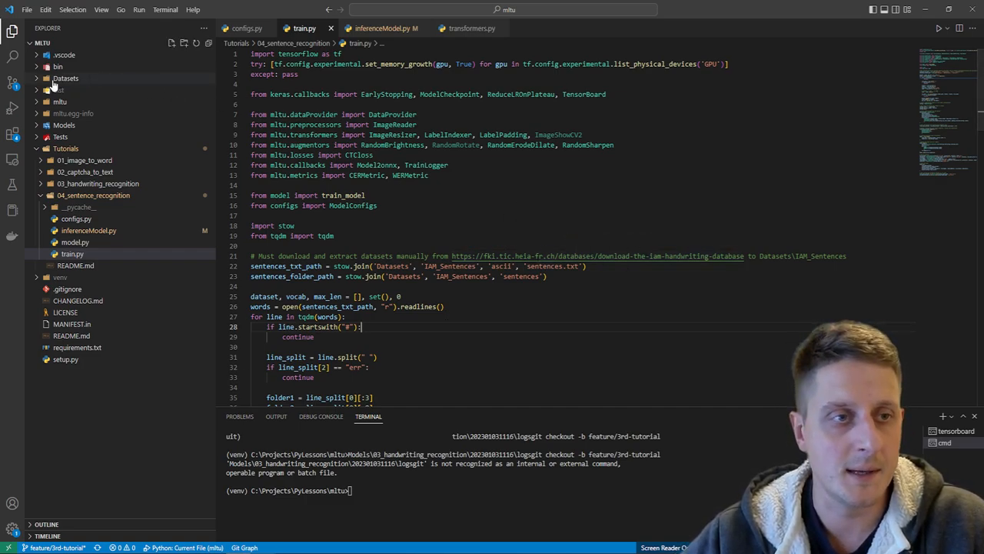
# Expand Datasets and IAM_Sentences to show ascii and sentences, then collapse IAM_Sentences.
pyautogui.click(65, 76)
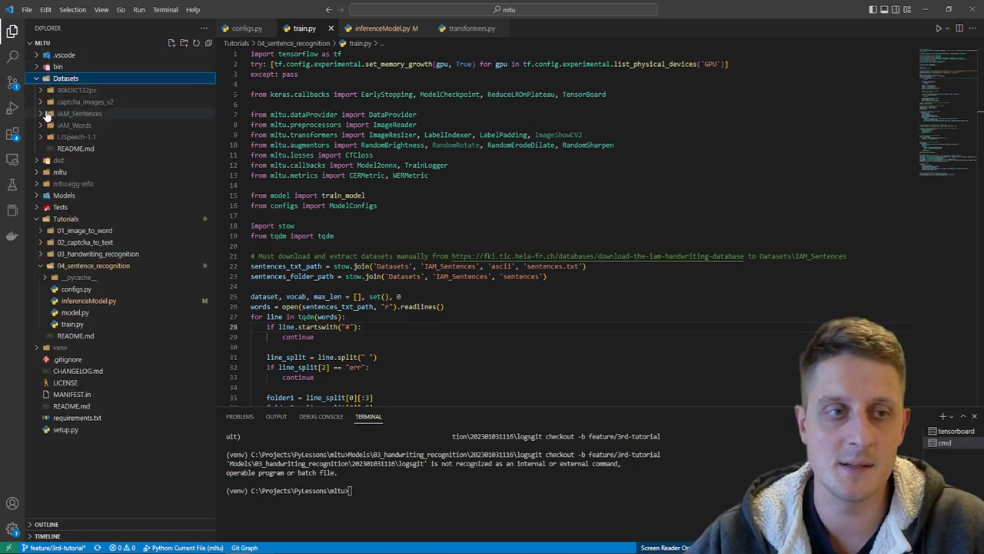
pyautogui.click(79, 114)
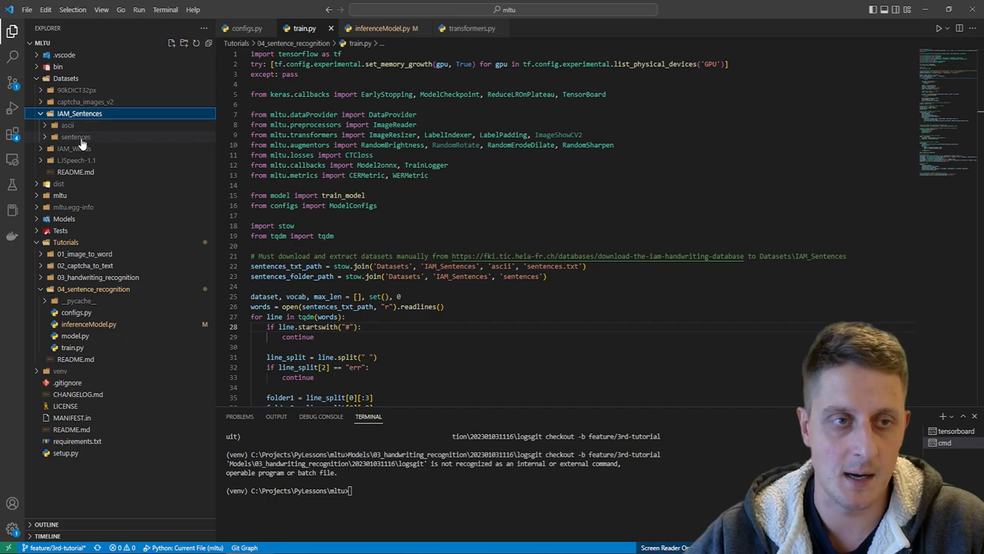
pyautogui.click(67, 125)
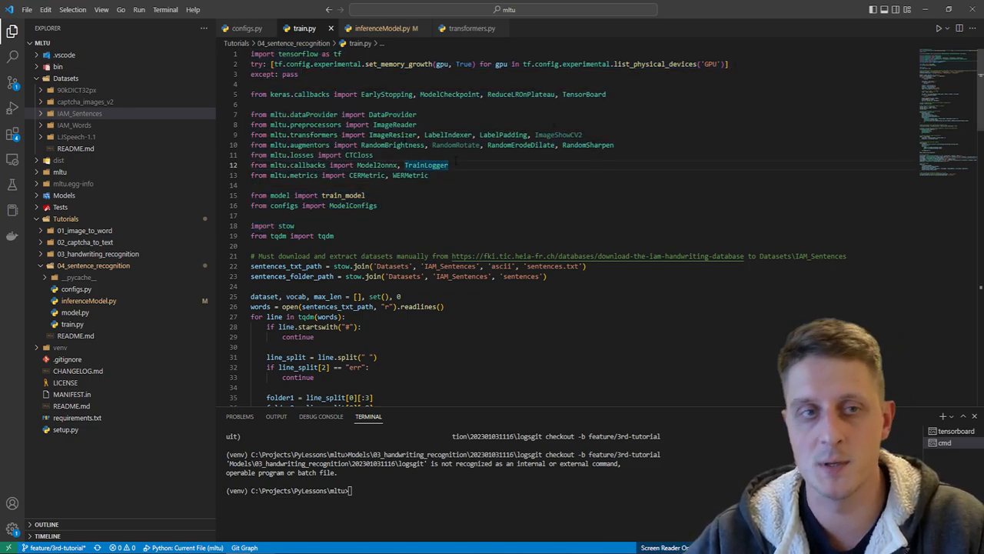
pyautogui.scroll(-3)
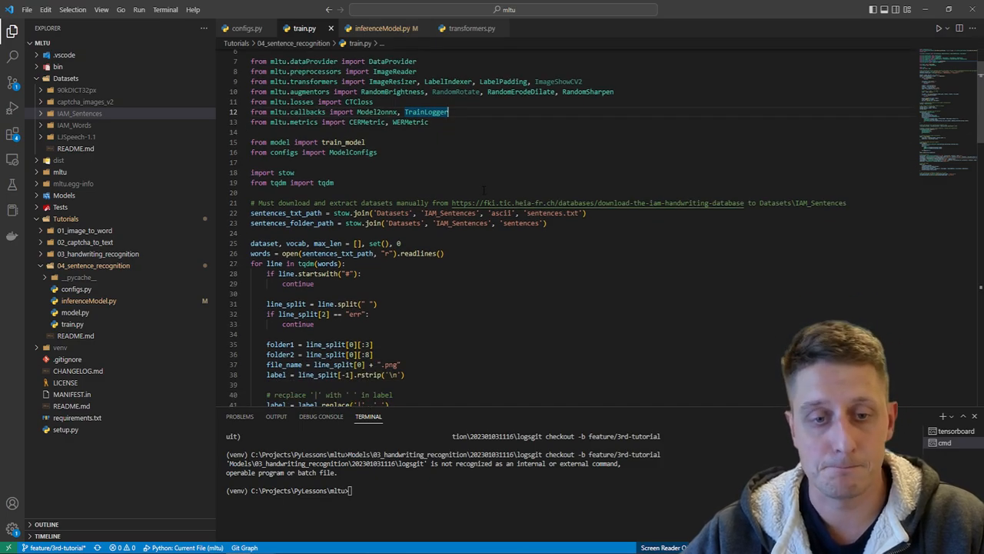
pyautogui.scroll(-3)
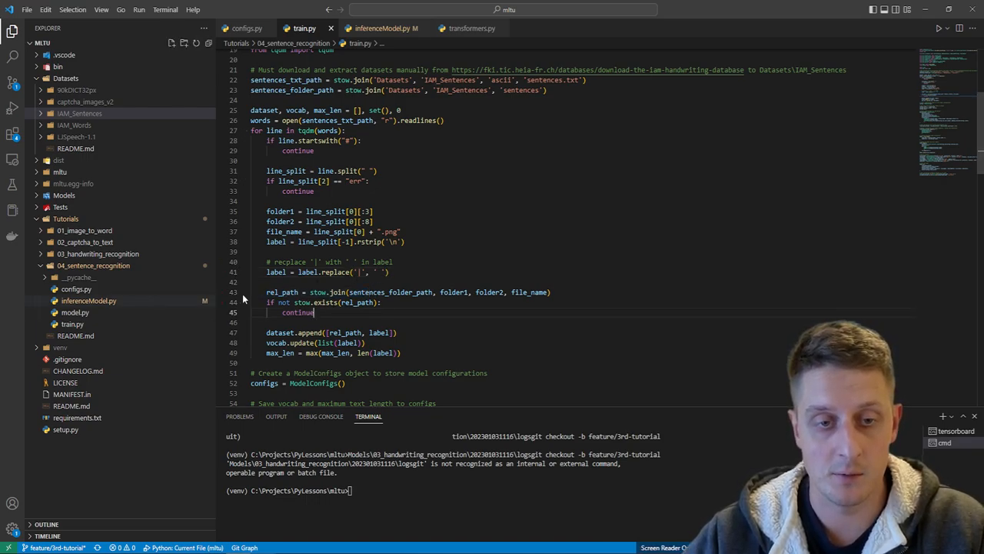
pyautogui.scroll(-3)
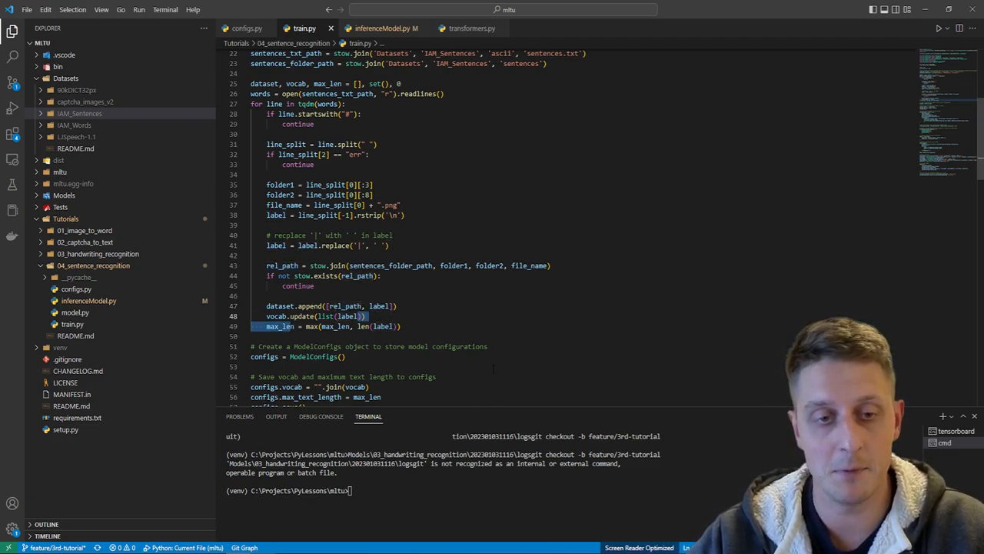
pyautogui.scroll(-3)
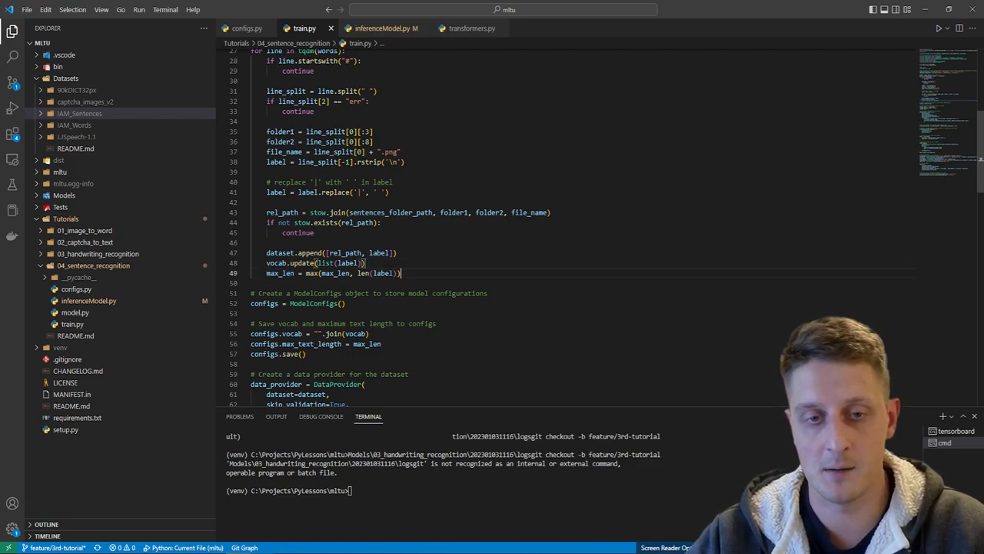
# Scroll the Explorer toward Tutorials/04_sentence_recognition to reach inferenceModel.py.
pyautogui.scroll(-3)
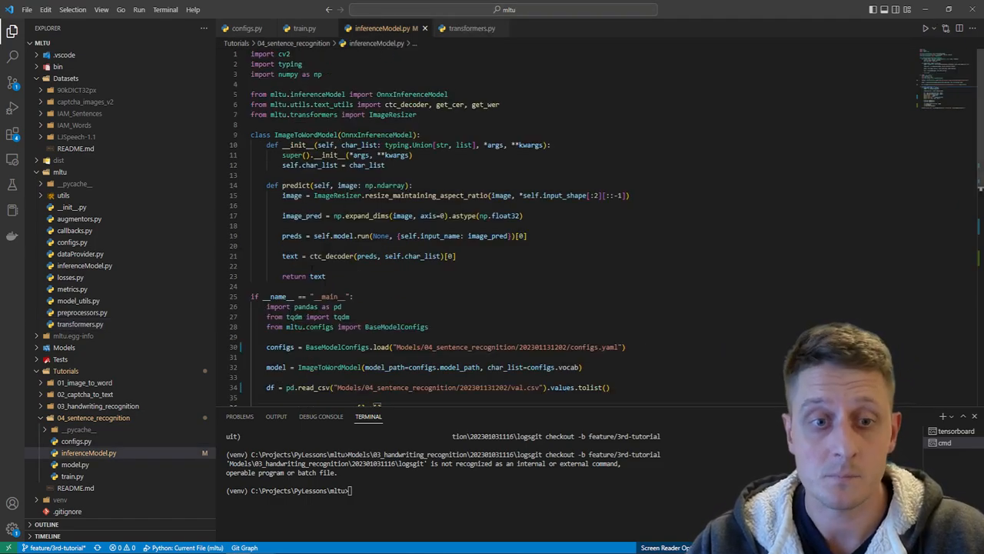
# Switch to train.py and scroll to the dataset-building loop over sentences.txt.
pyautogui.click(305, 27)
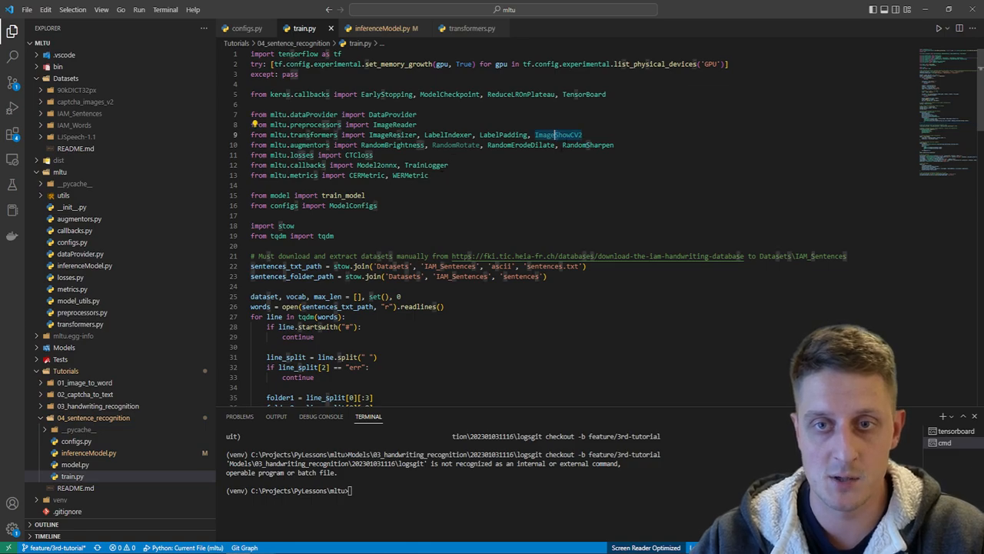
pyautogui.scroll(-3)
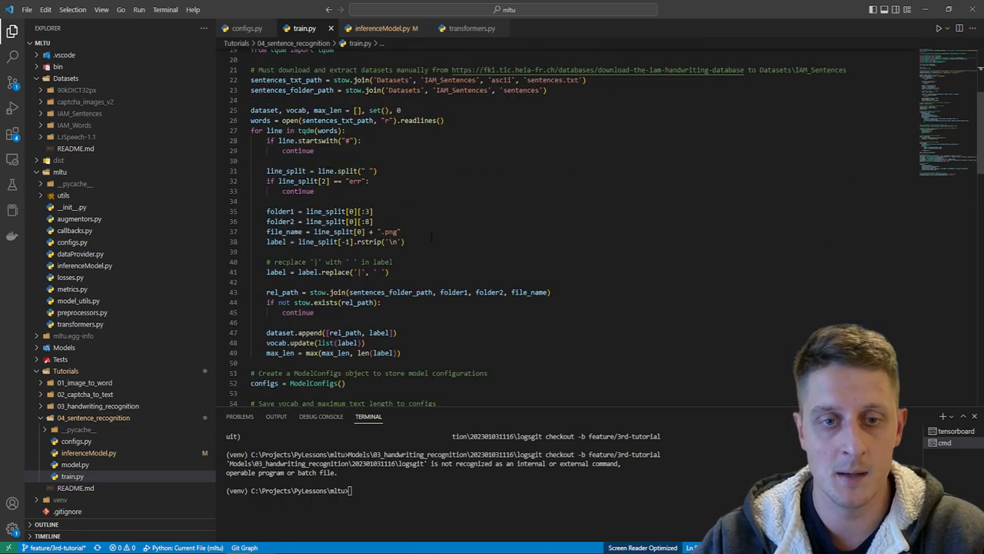
# Add ImageShowCV2() to the transformers list and a 'for _ in data_provider: pass' loop.
pyautogui.scroll(-3)
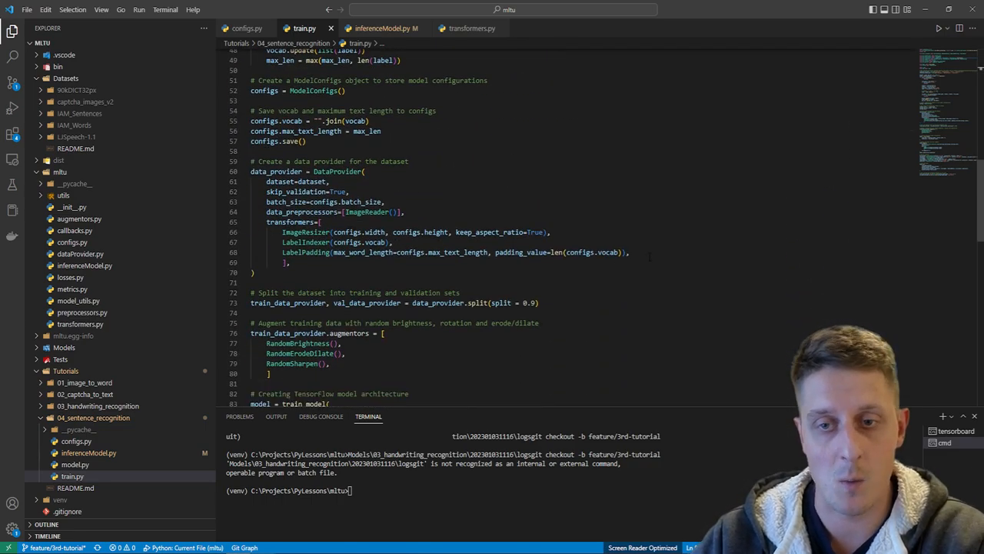
pyautogui.write('ImageShowCV2(),')
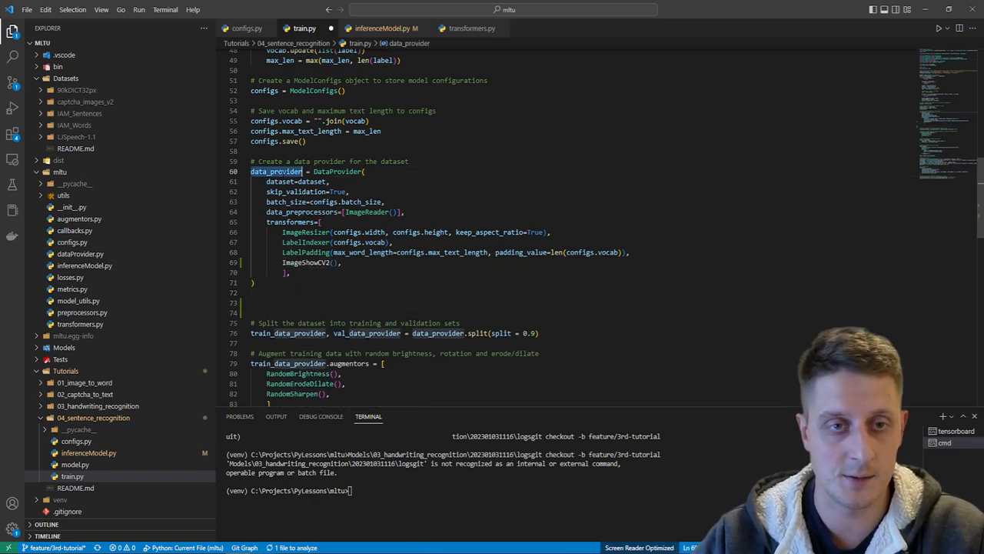
pyautogui.write('for _ in data_provider:')
pyautogui.click(579, 312)
pyautogui.write('pass')
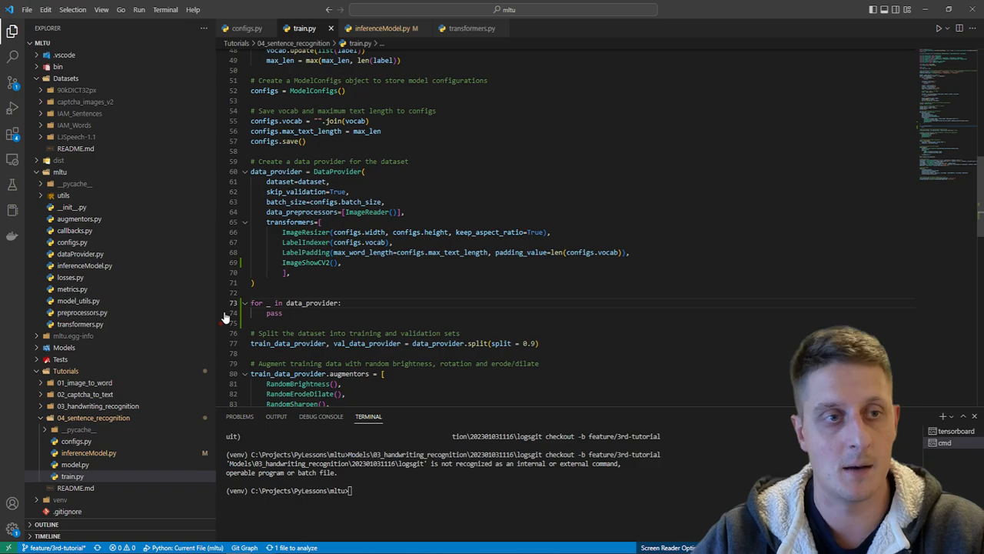
# Set a breakpoint on the data-provider for loop before debugging train.py.
pyautogui.click(13, 107)
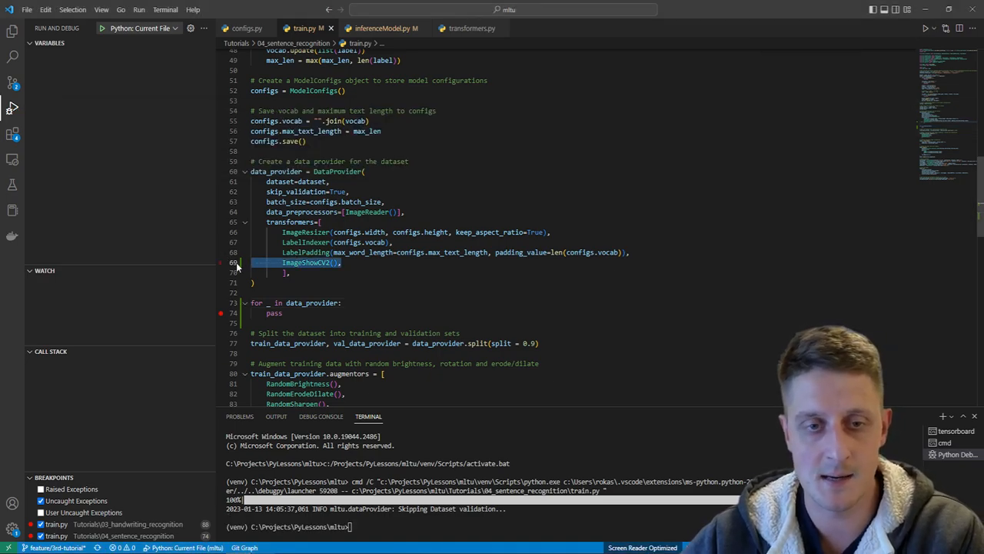
# Delete the ImageShowCV2 transformer and test loop, then review the 90/10 split and augmentors.
pyautogui.press('Delete')
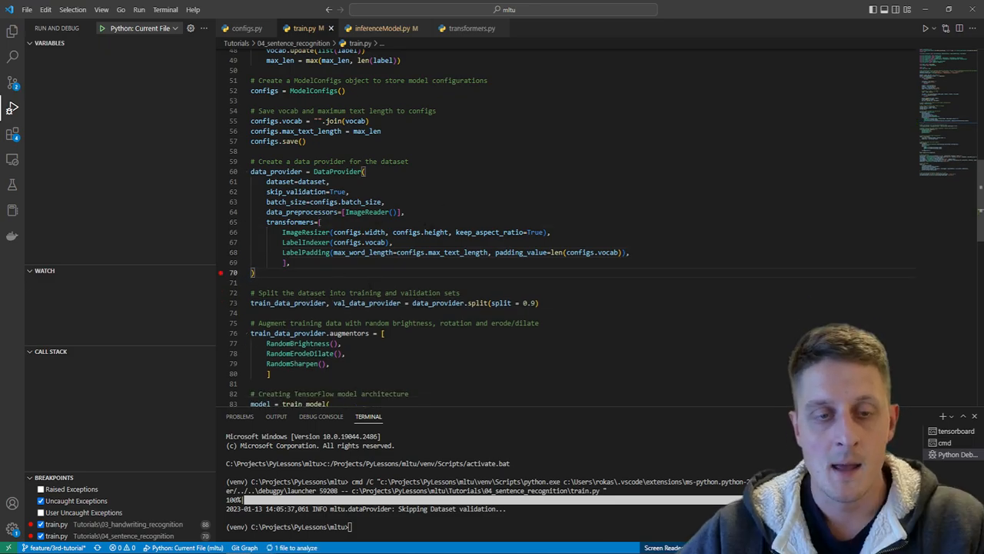
pyautogui.scroll(-3)
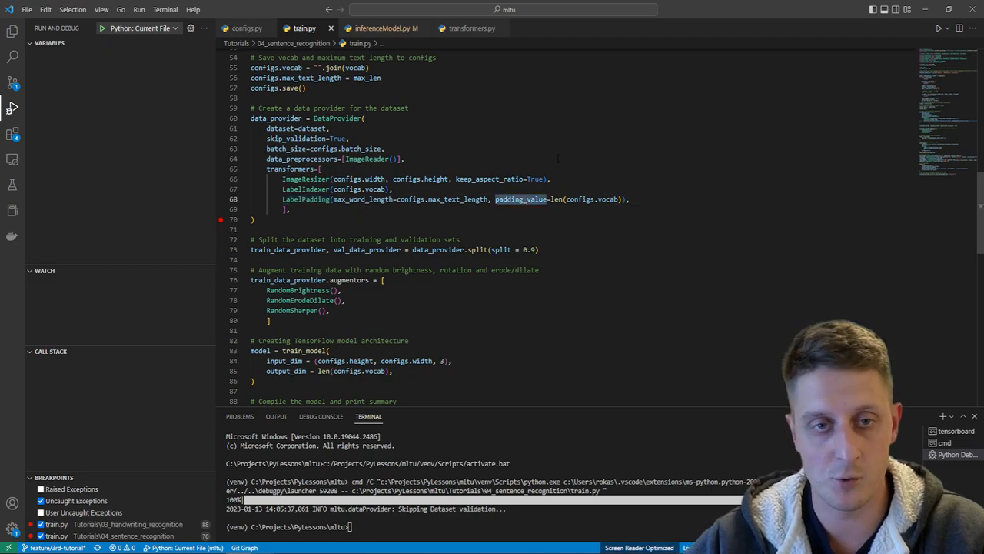
pyautogui.scroll(-3)
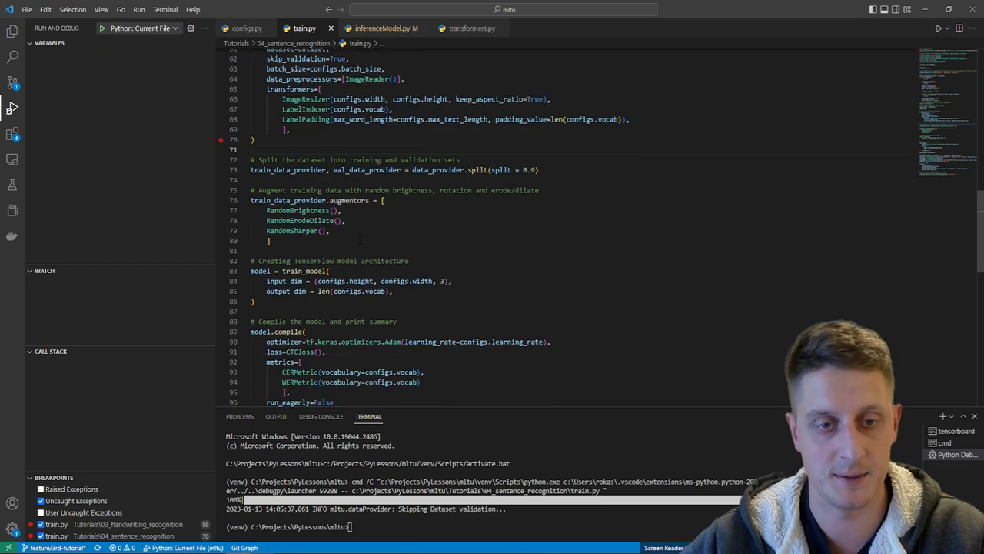
pyautogui.moveTo(265, 209); pyautogui.dragTo(331, 231)
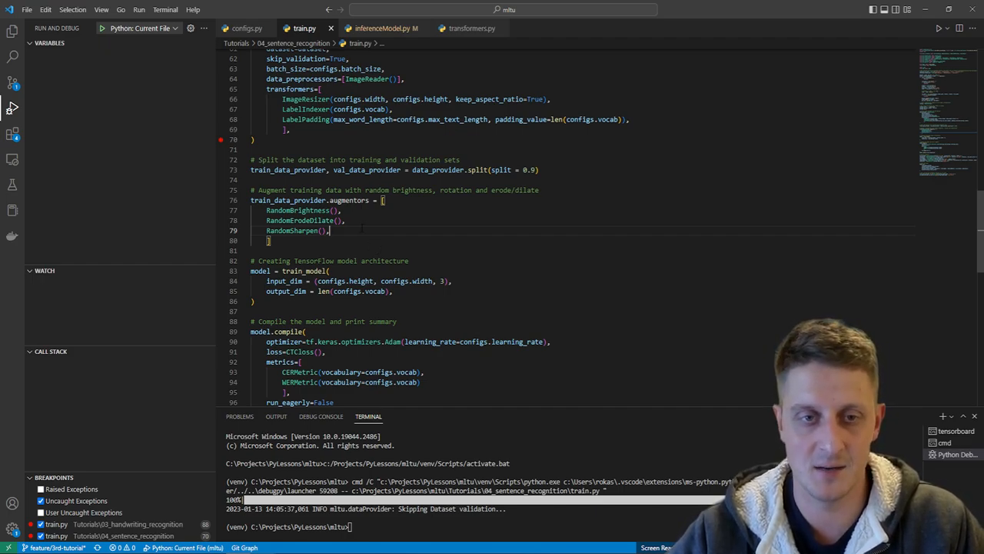
pyautogui.scroll(-3)
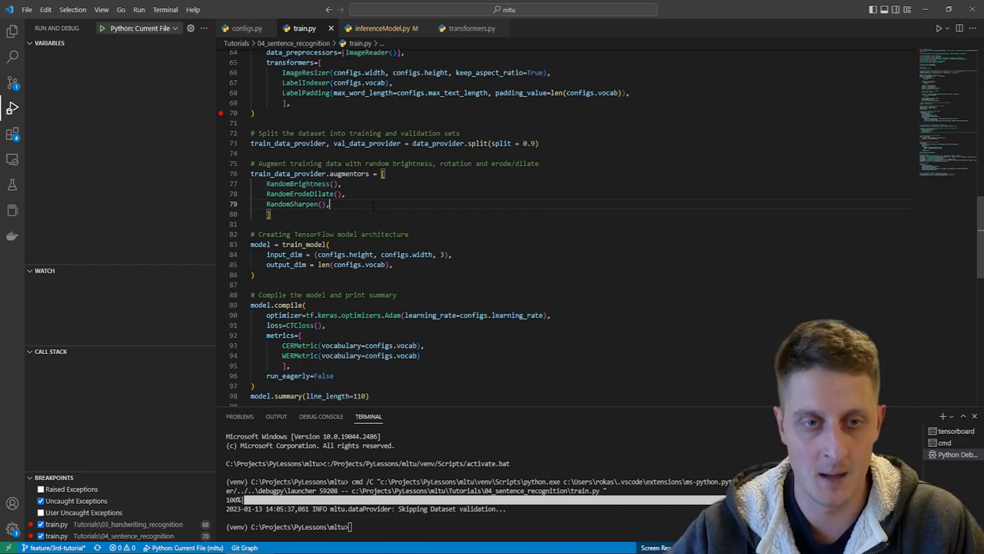
# Review the residual-block train_model in model.py, then return to train.py.
pyautogui.scroll(-3)
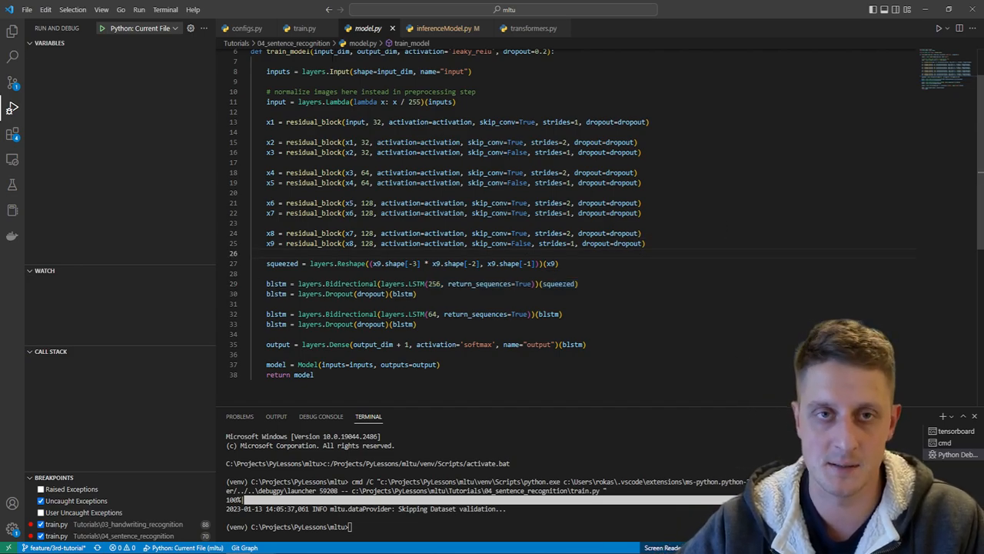
pyautogui.click(305, 27)
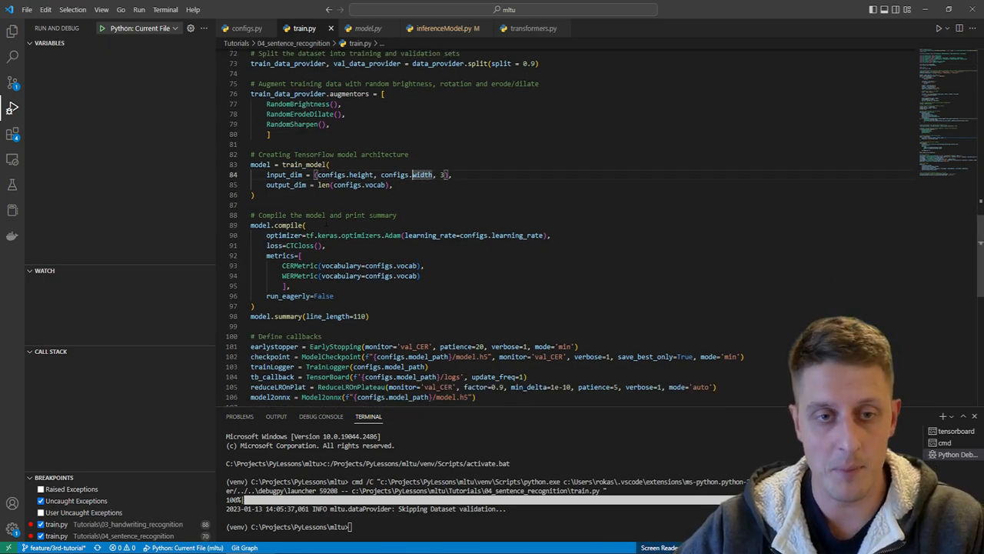
# Select an identifier in model.compile to jump to the WERMetric class in metrics.py.
pyautogui.scroll(-3)
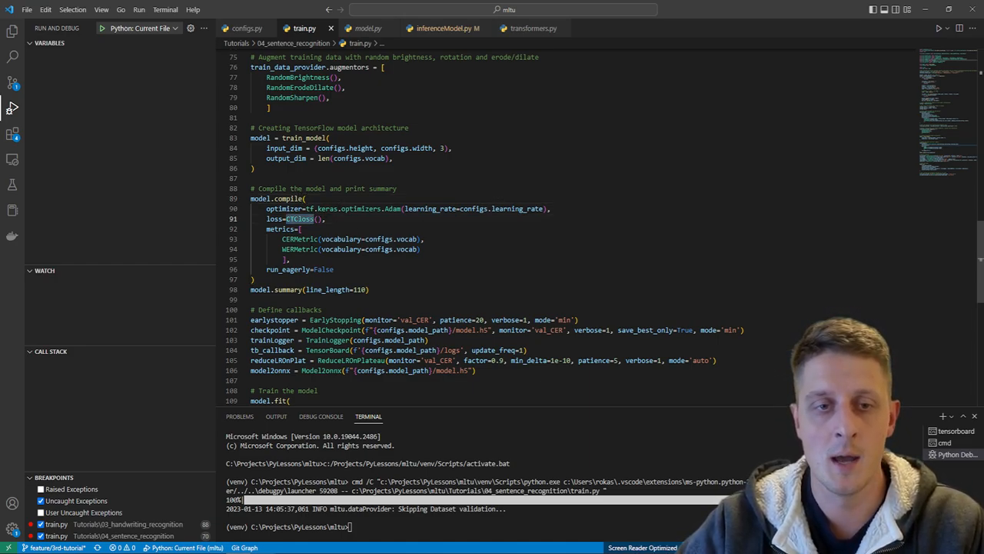
pyautogui.doubleClick(300, 240)
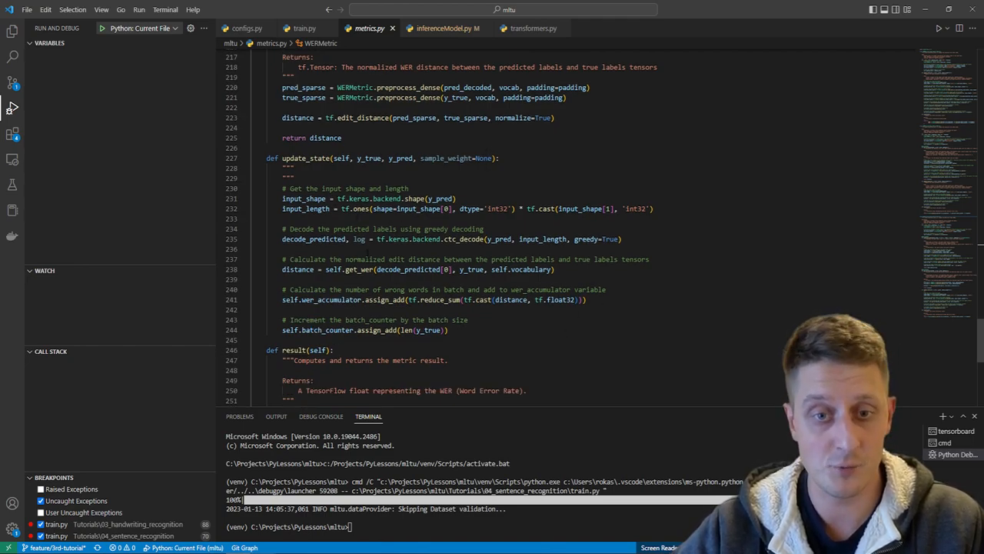
pyautogui.moveTo(574, 97)
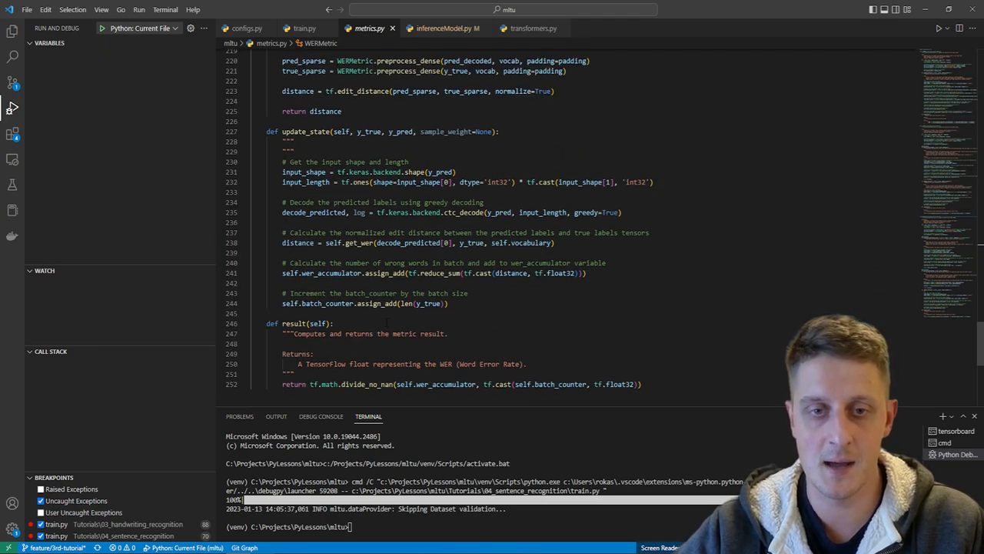
pyautogui.scroll(3)
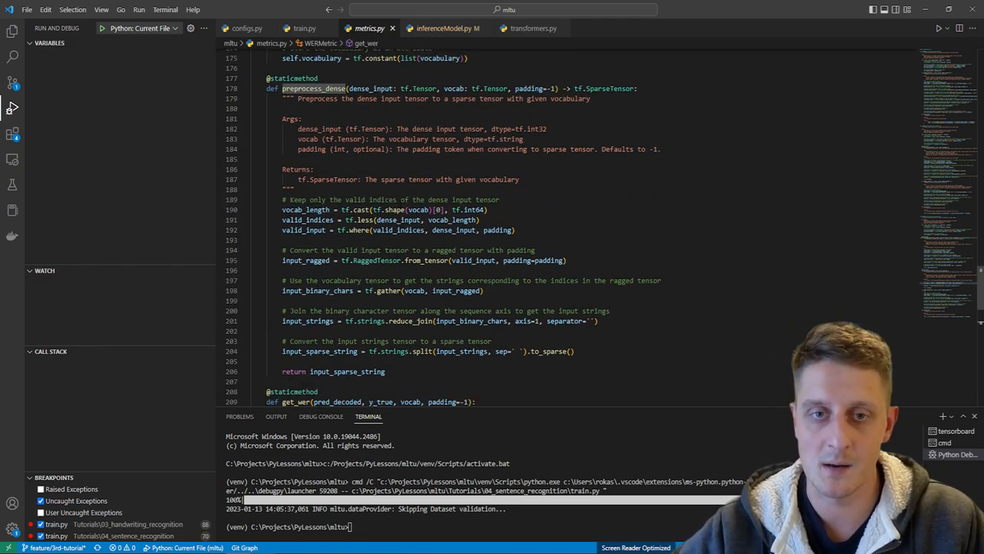
pyautogui.scroll(3)
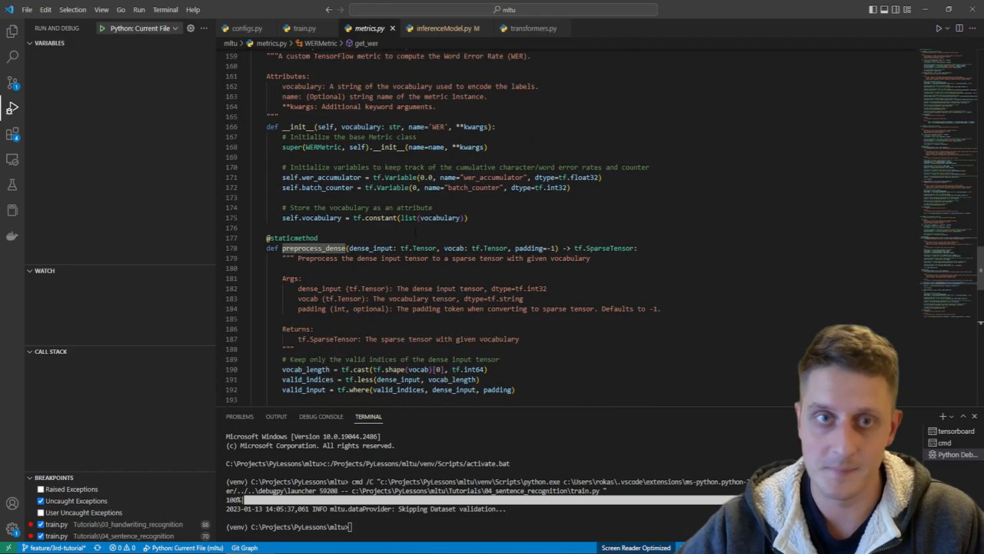
pyautogui.moveTo(305, 28)
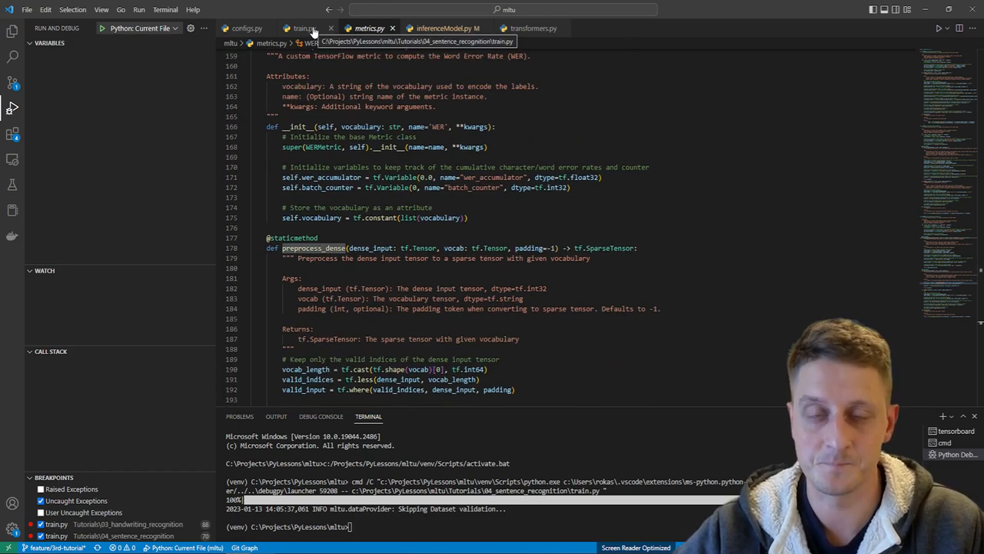
# Return to train.py and review the model compile and callbacks code.
pyautogui.click(302, 28)
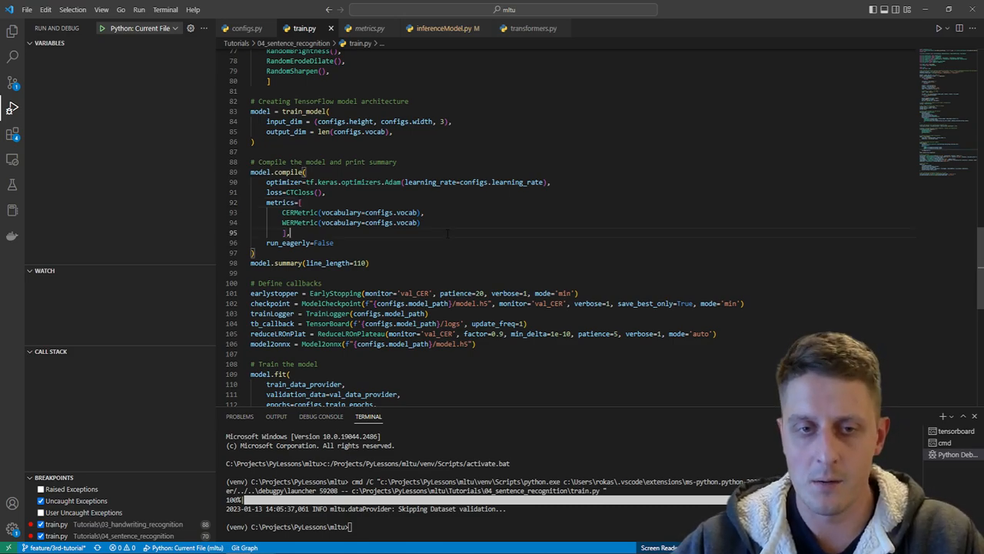
pyautogui.scroll(-3)
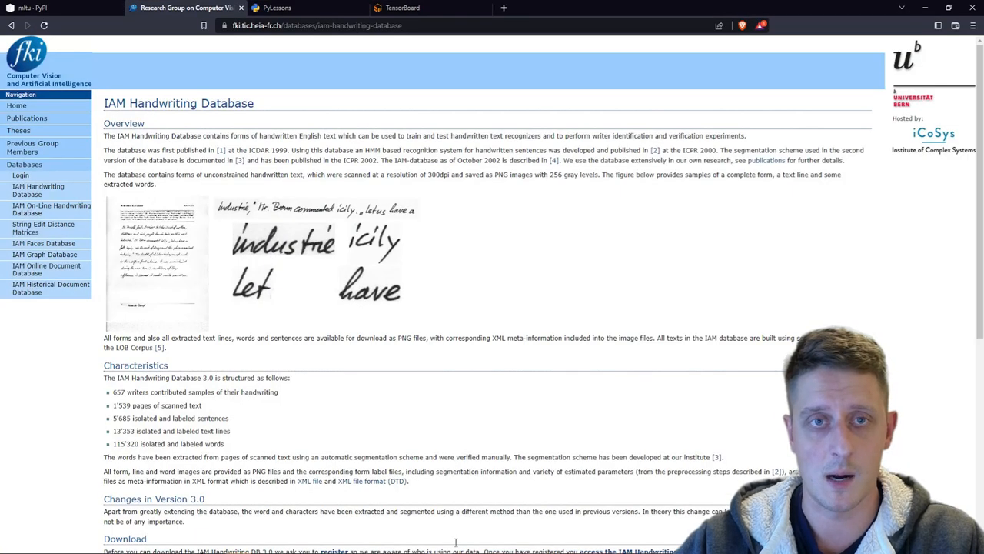
# Switch to the TensorBoard tab to view the epoch_CER chart for train and validation.
pyautogui.click(431, 7)
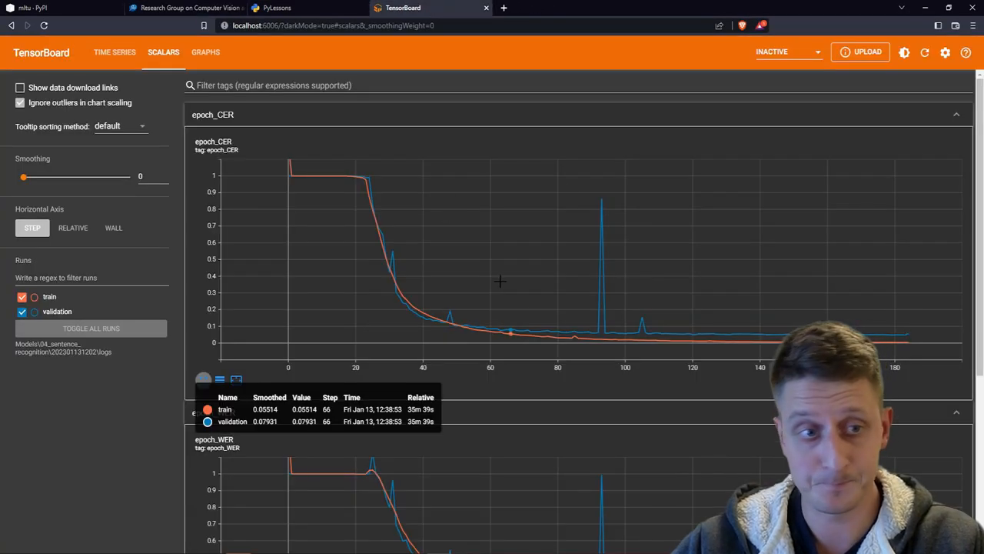
pyautogui.moveTo(62, 363)
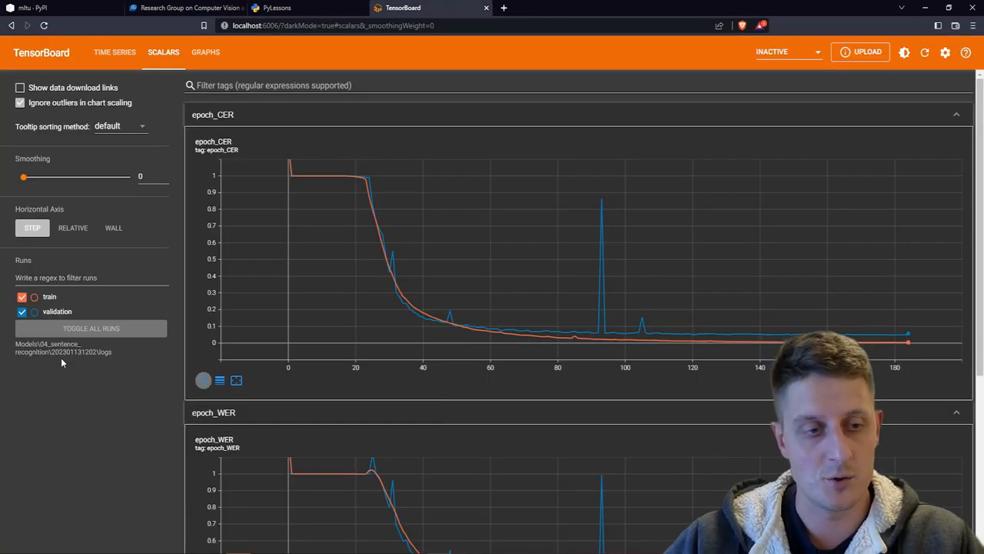
pyautogui.moveTo(375, 243)
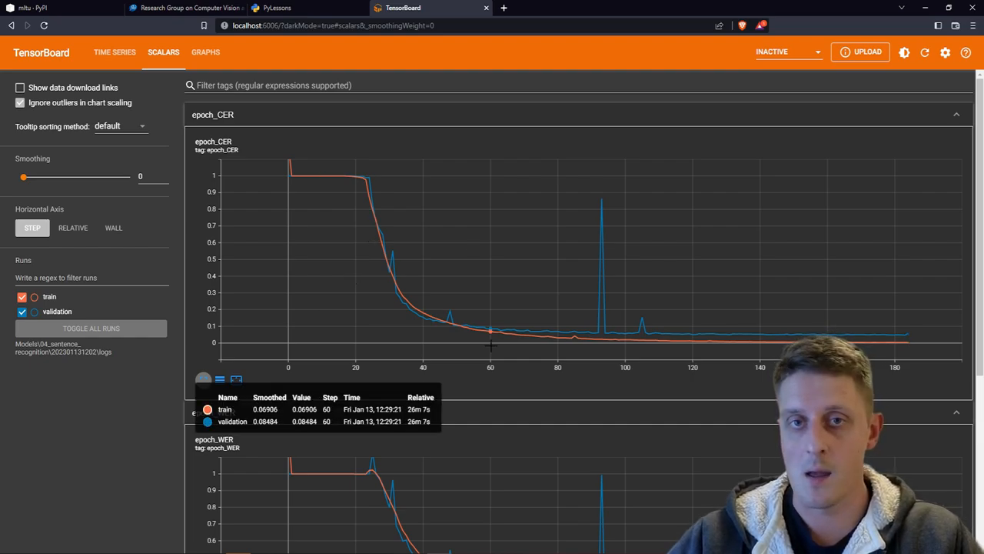
pyautogui.moveTo(923, 112)
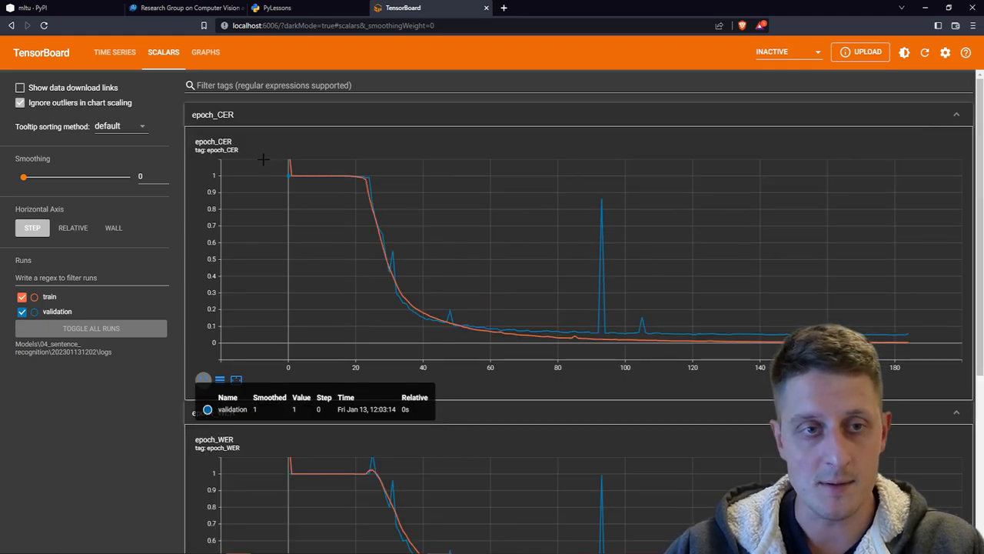
pyautogui.moveTo(363, 175)
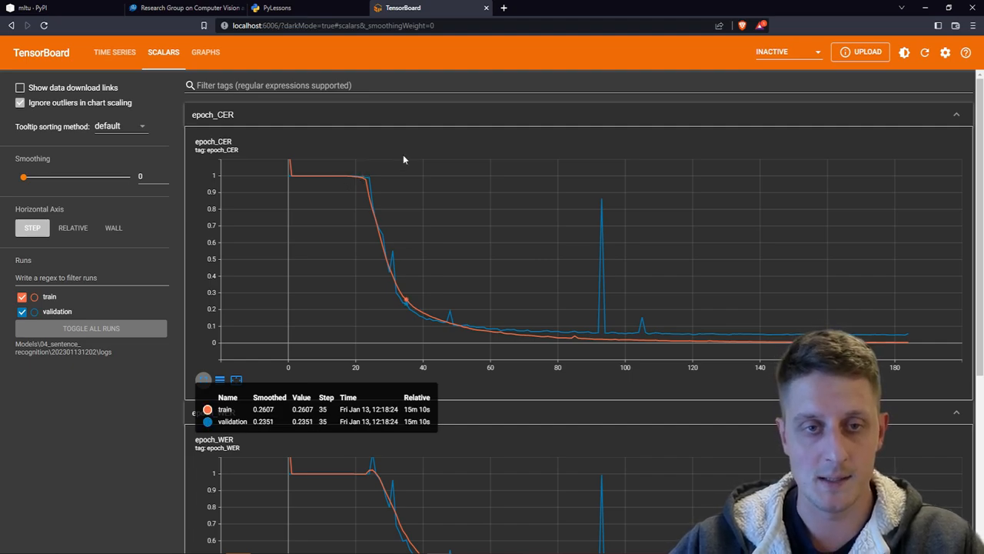
pyautogui.moveTo(321, 177)
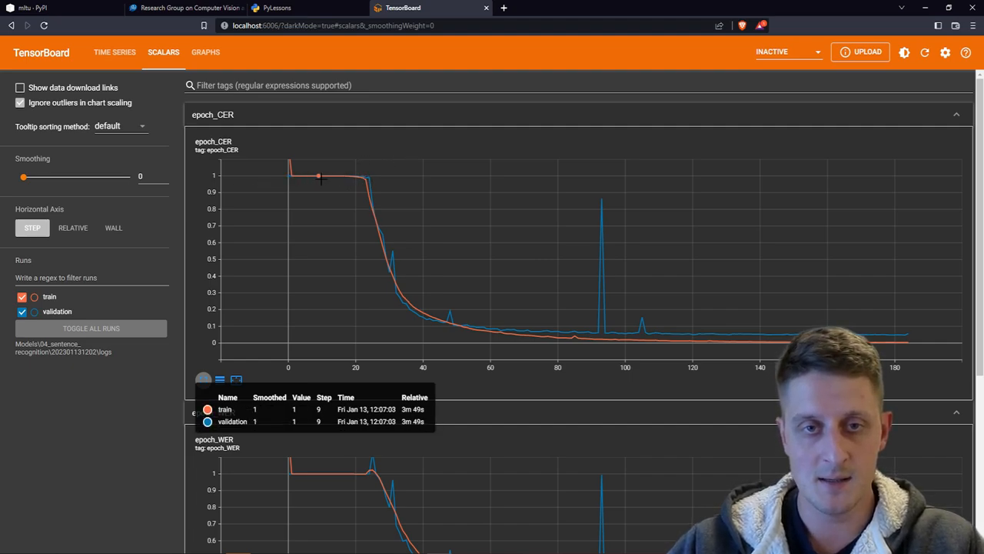
pyautogui.moveTo(403, 311)
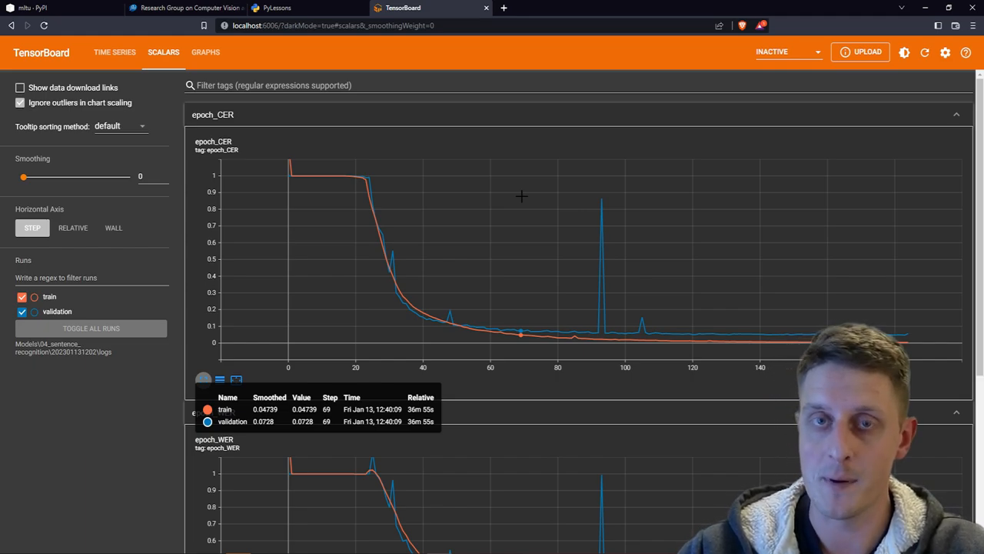
pyautogui.moveTo(550, 138)
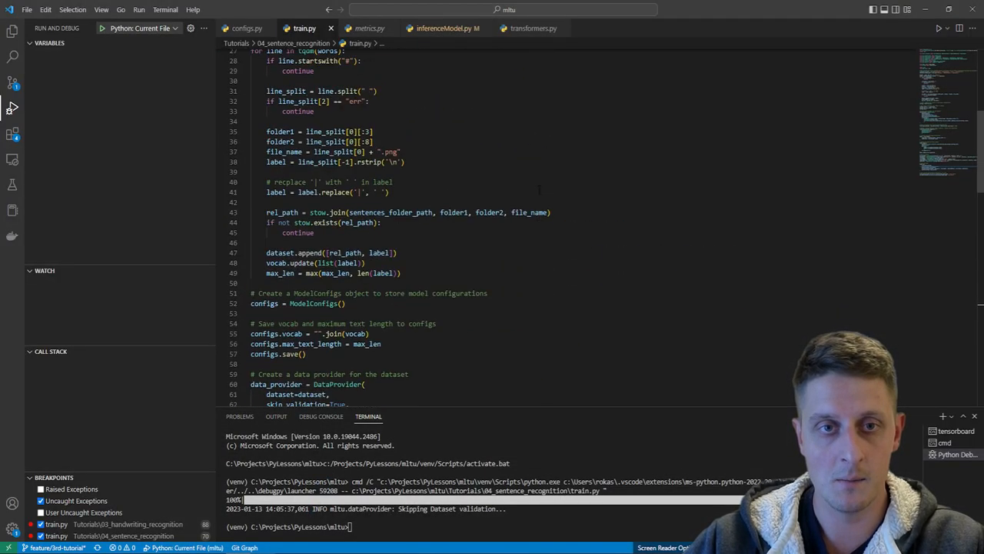
pyautogui.scroll(3)
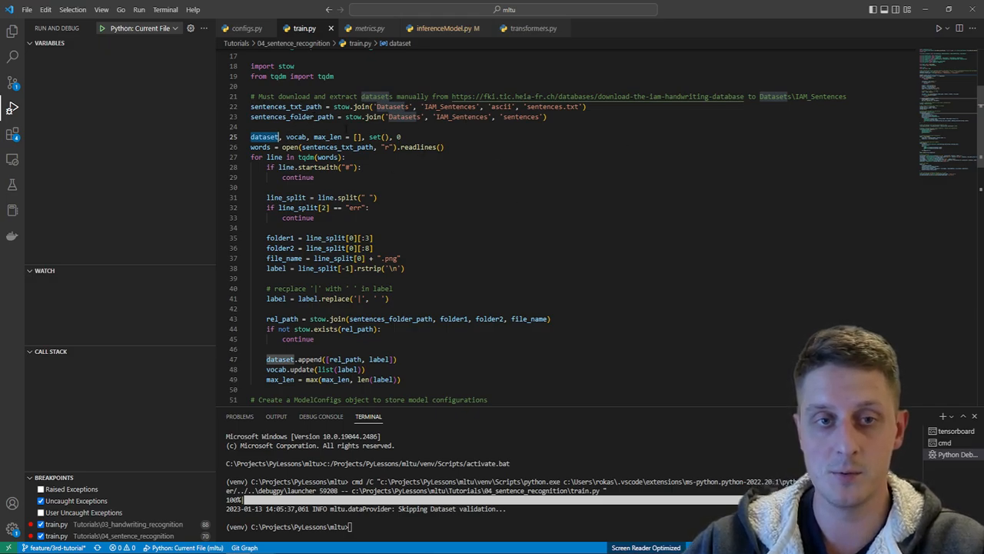
pyautogui.scroll(-3)
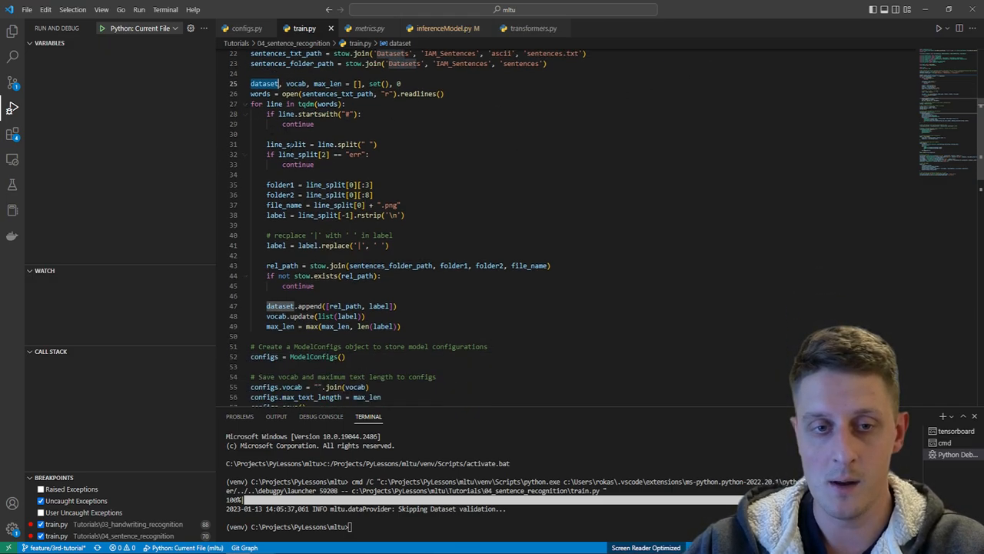
pyautogui.scroll(-3)
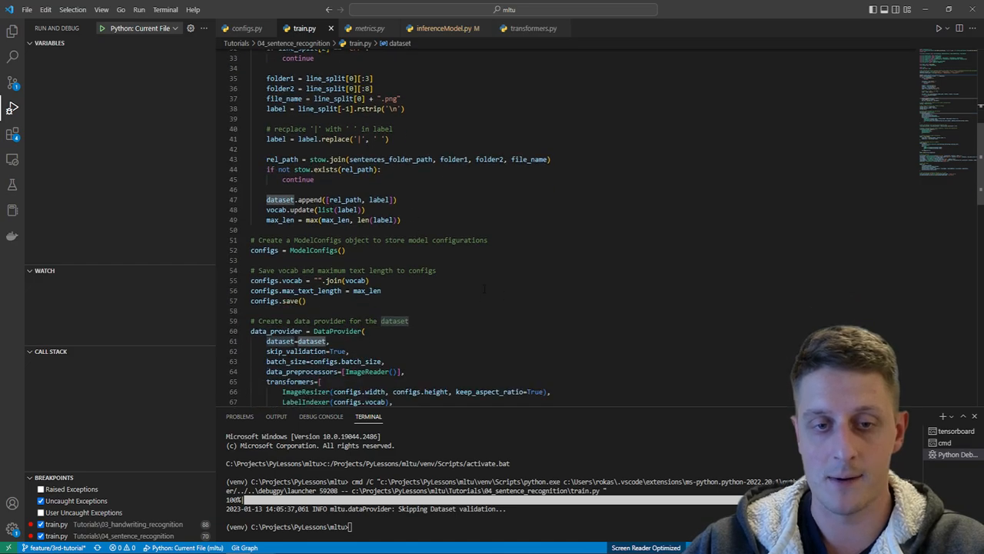
pyautogui.scroll(-3)
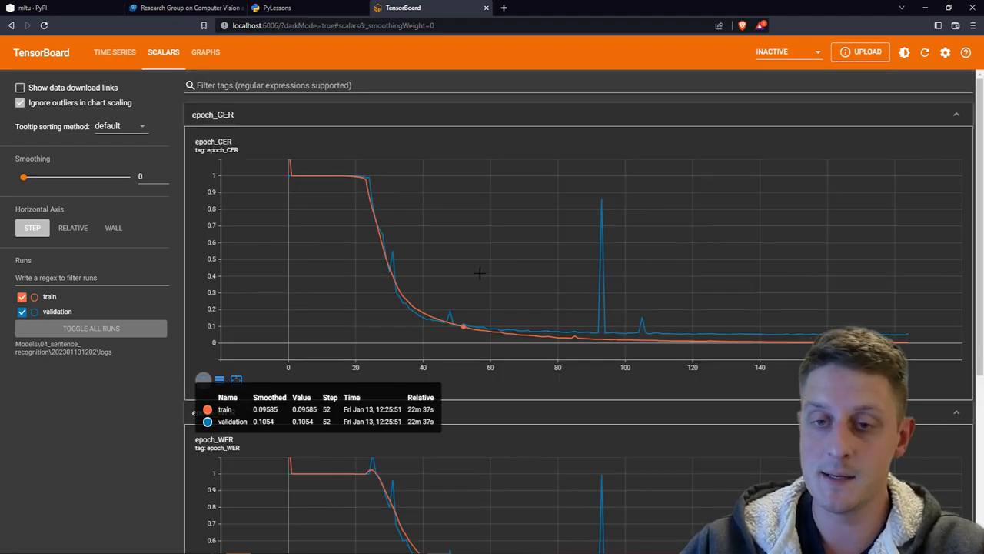
pyautogui.moveTo(520, 296)
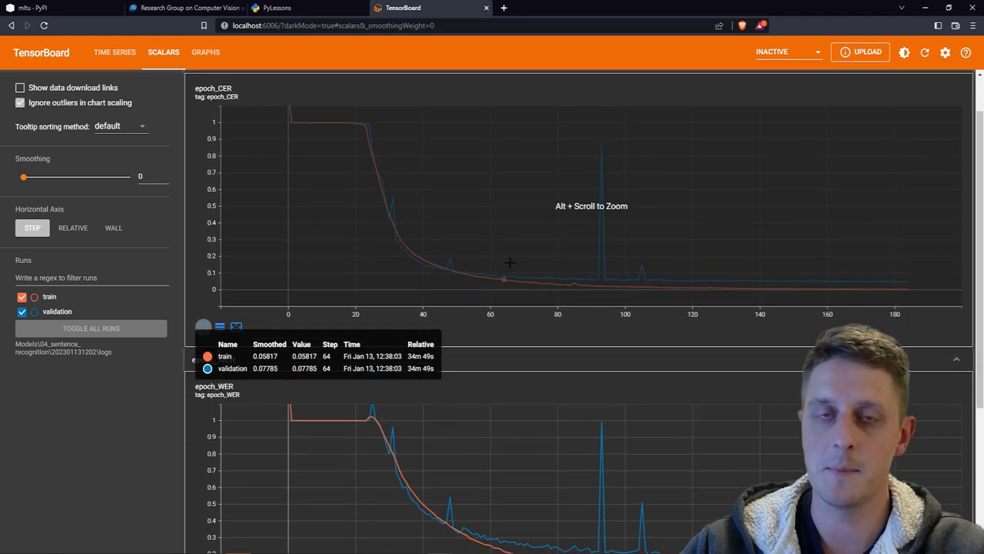
# Review train.py's resize, label-indexing and padding transformers and the 90/10 split.
pyautogui.scroll(-3)
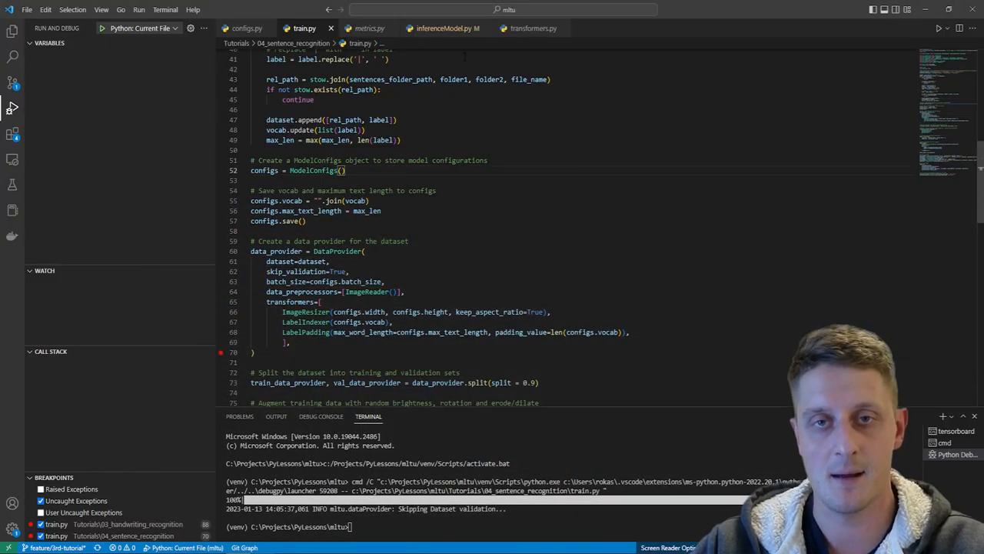
# From the Explorer, go to inferenceModel.py and the ImageResizer transformer in transformers.py.
pyautogui.click(12, 30)
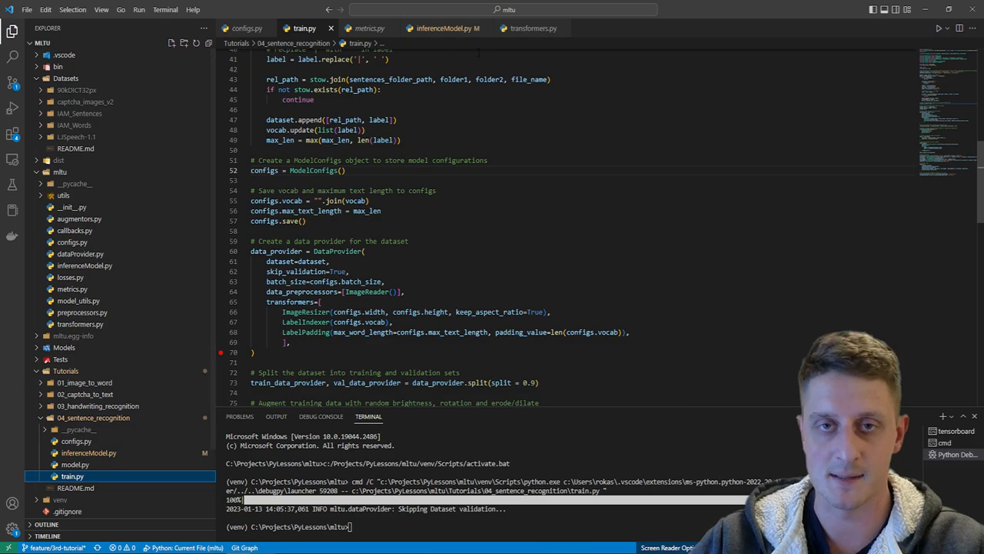
pyautogui.click(443, 27)
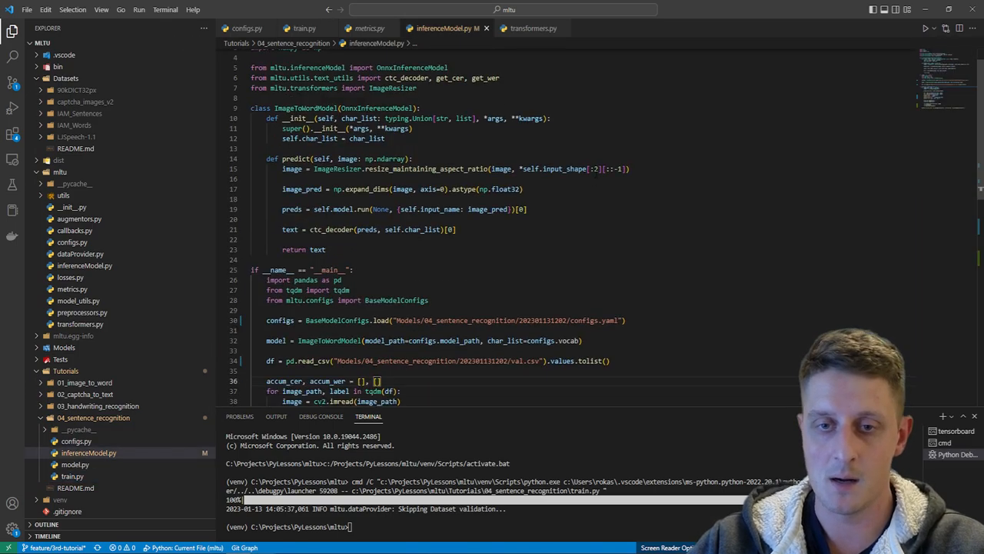
pyautogui.scroll(-3)
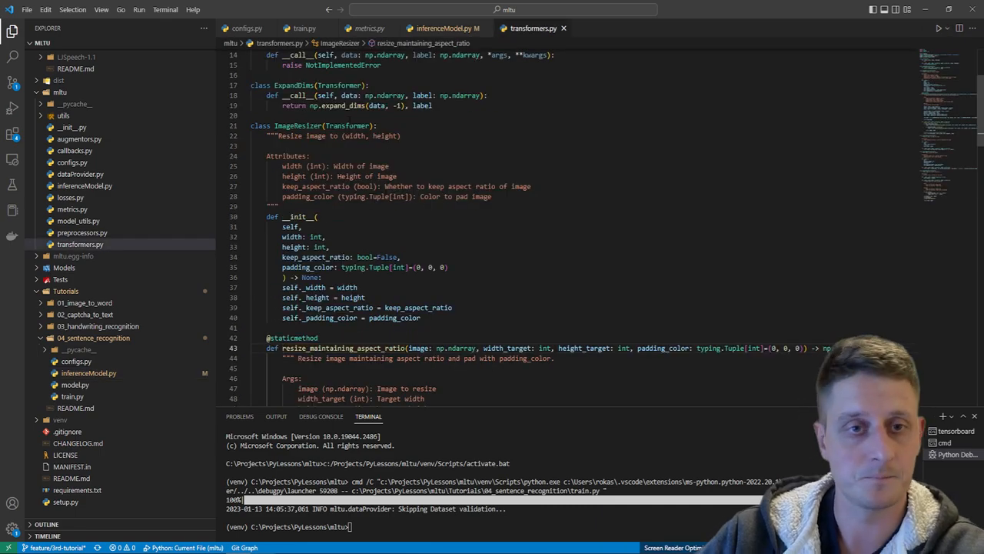
# Review resize_maintaining_aspect_ratio, then return to inferenceModel.py's predict method.
pyautogui.scroll(-3)
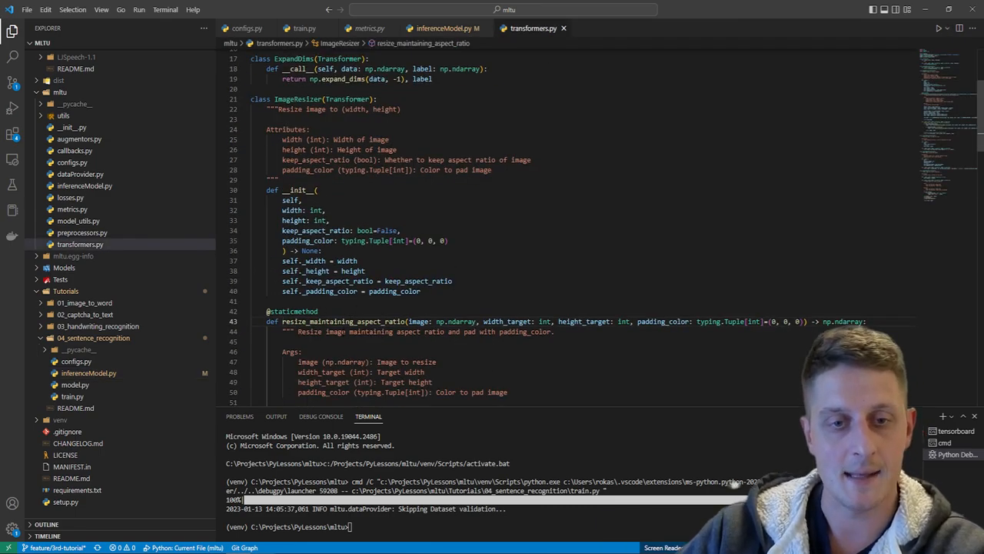
pyautogui.scroll(-3)
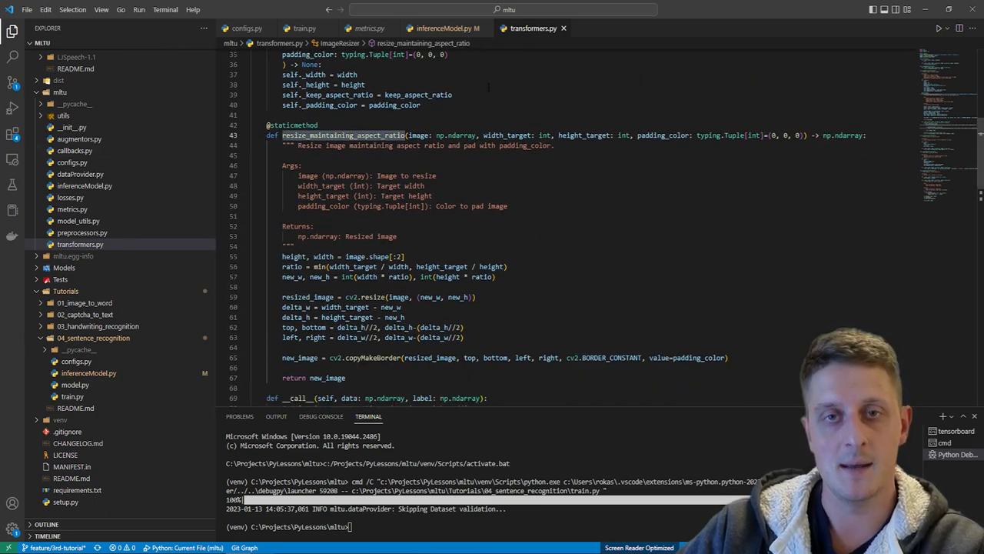
pyautogui.moveTo(485, 27)
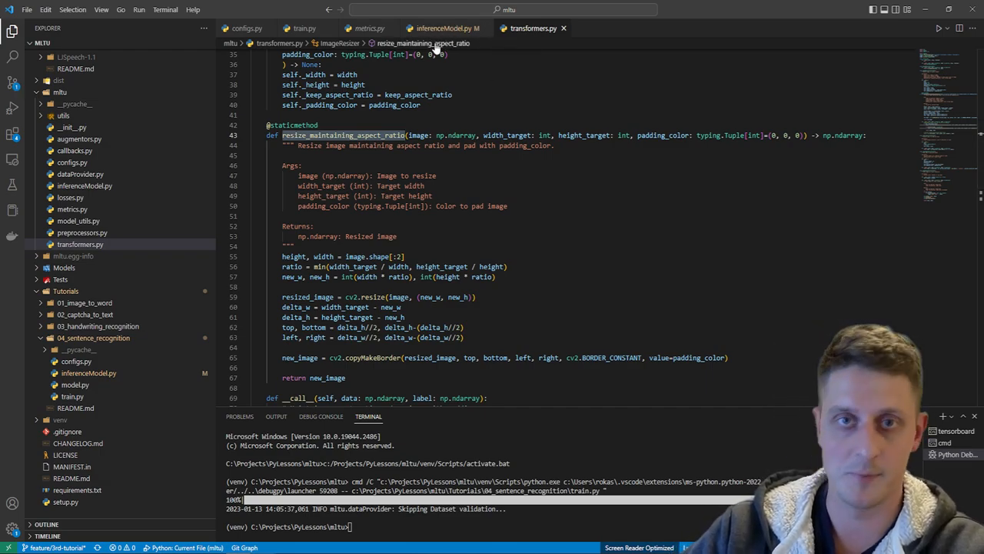
pyautogui.click(444, 27)
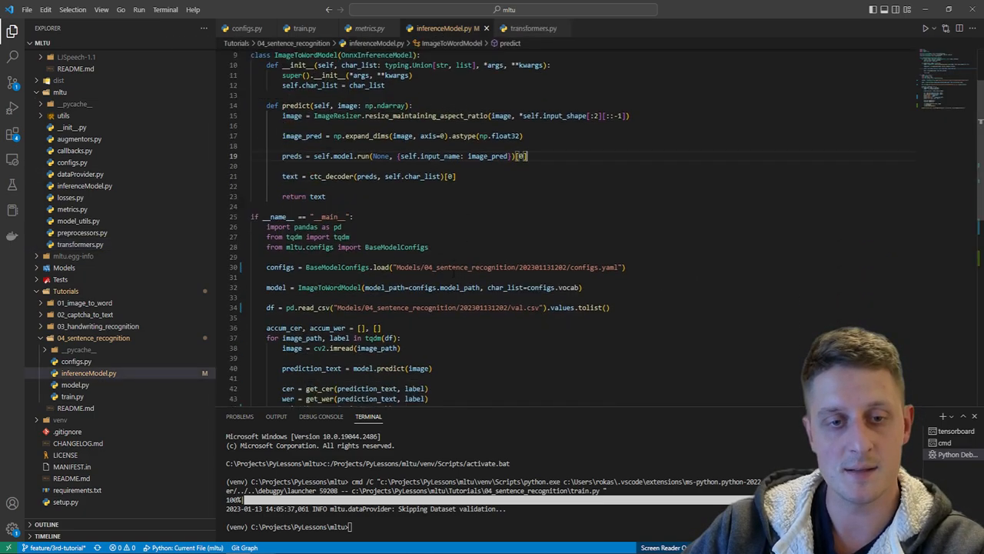
# Run inferenceModel.py to predict "the slightest effect" with zero CER and WER.
pyautogui.scroll(-3)
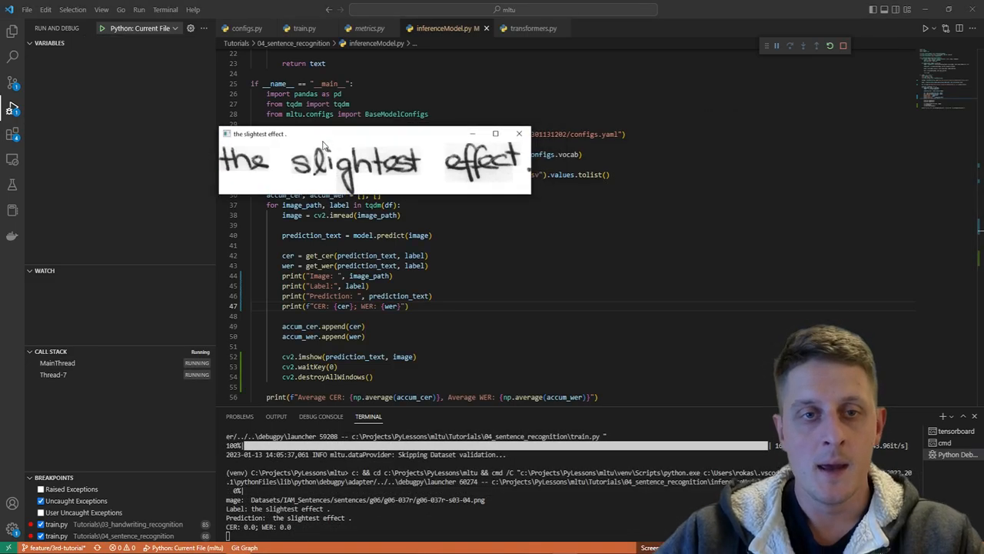
pyautogui.moveTo(212, 178)
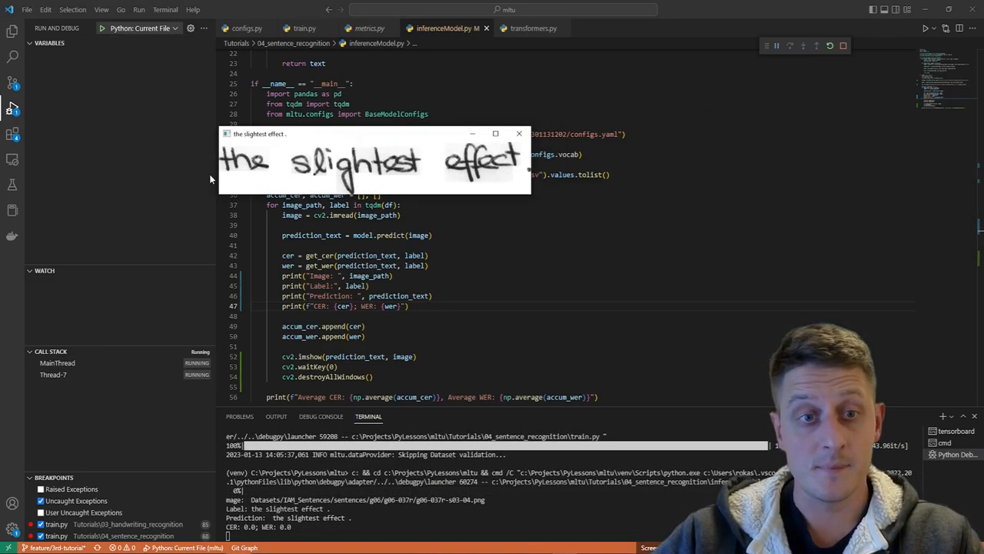